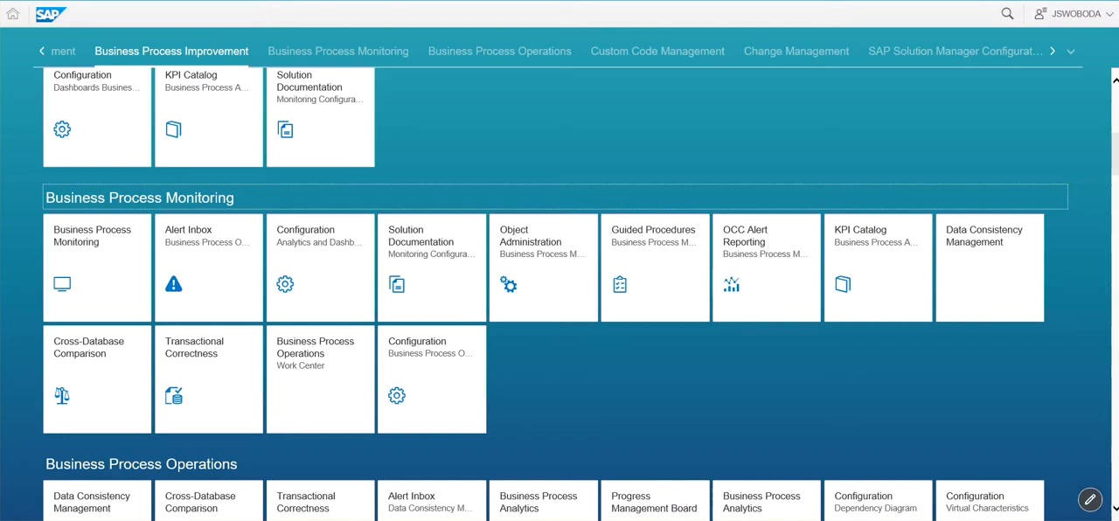
pyautogui.moveTo(357, 7)
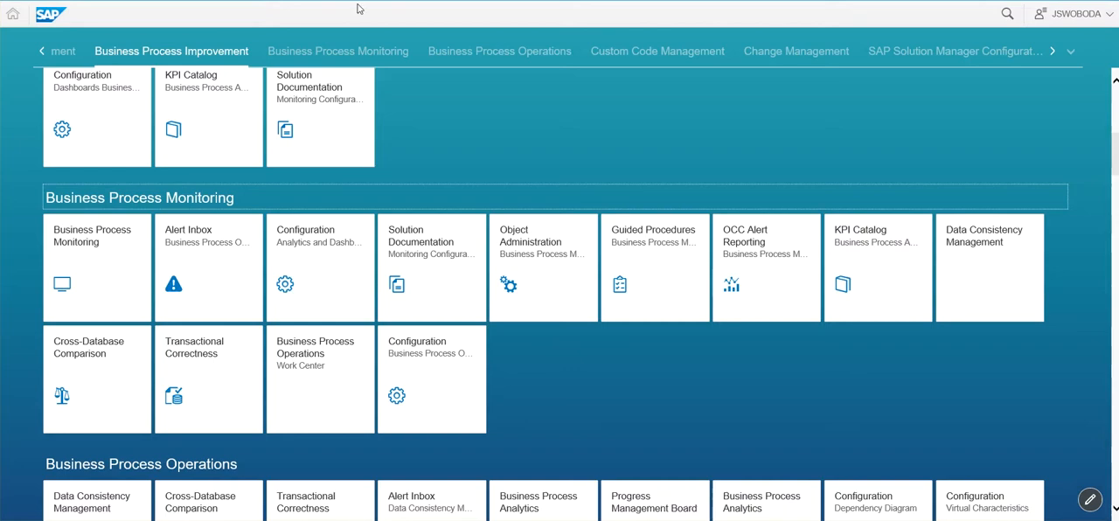
pyautogui.moveTo(440, 181)
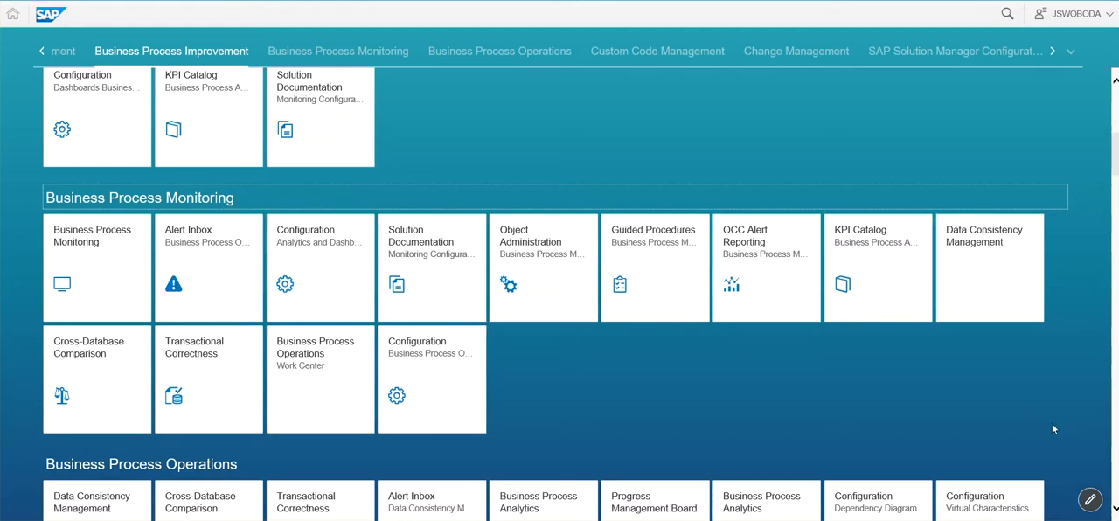
pyautogui.moveTo(542, 418)
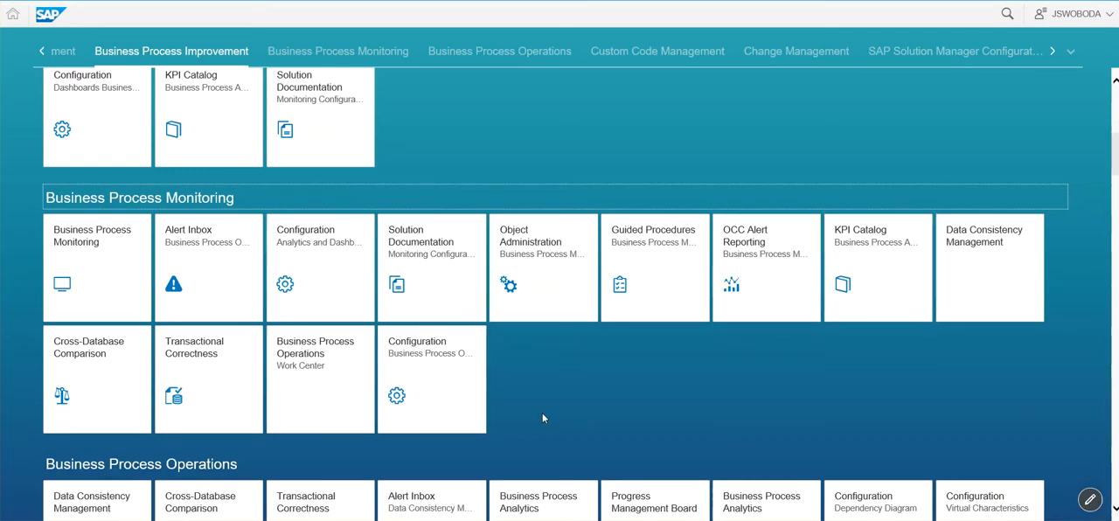
pyautogui.moveTo(545, 395)
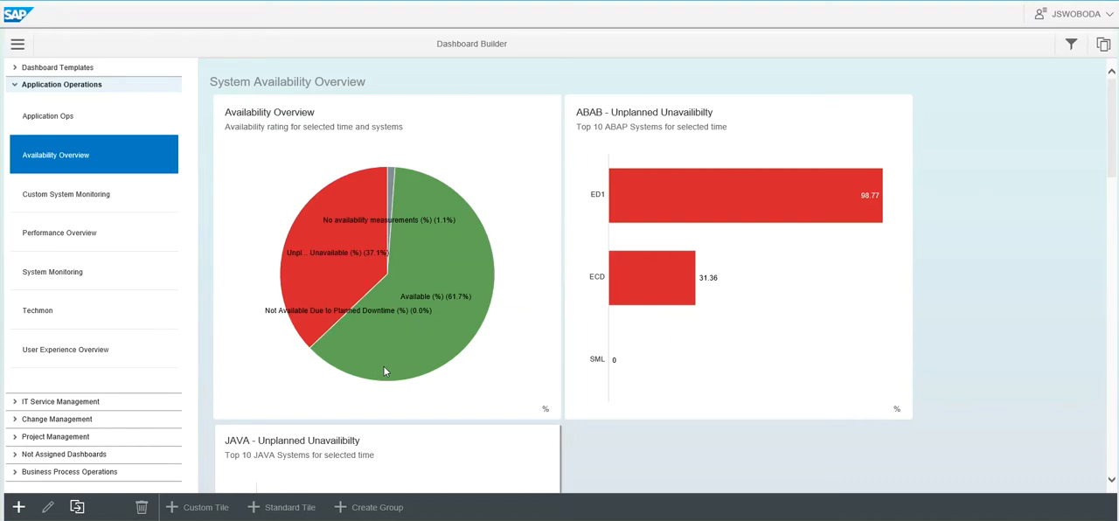
pyautogui.moveTo(136, 231)
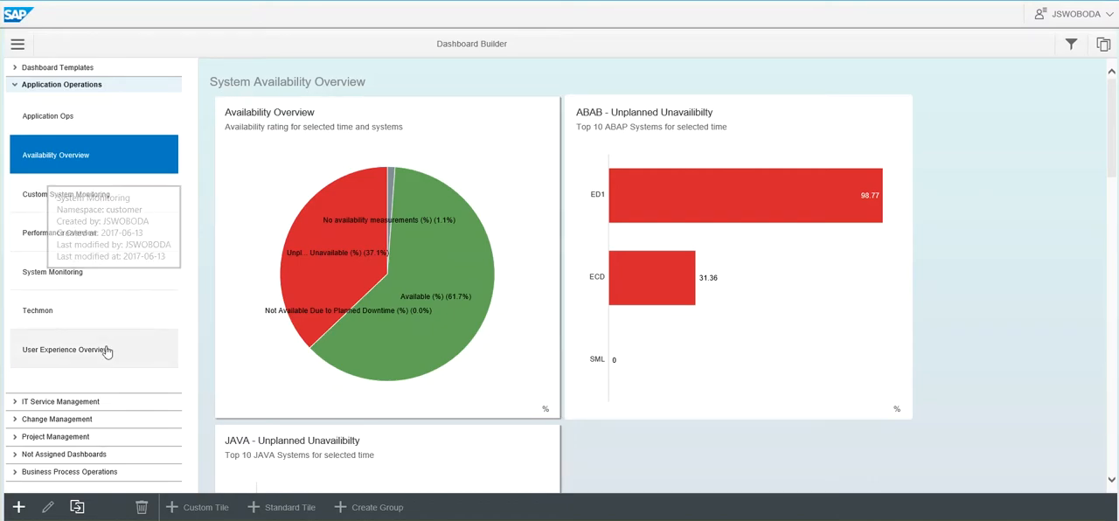
pyautogui.moveTo(119, 328)
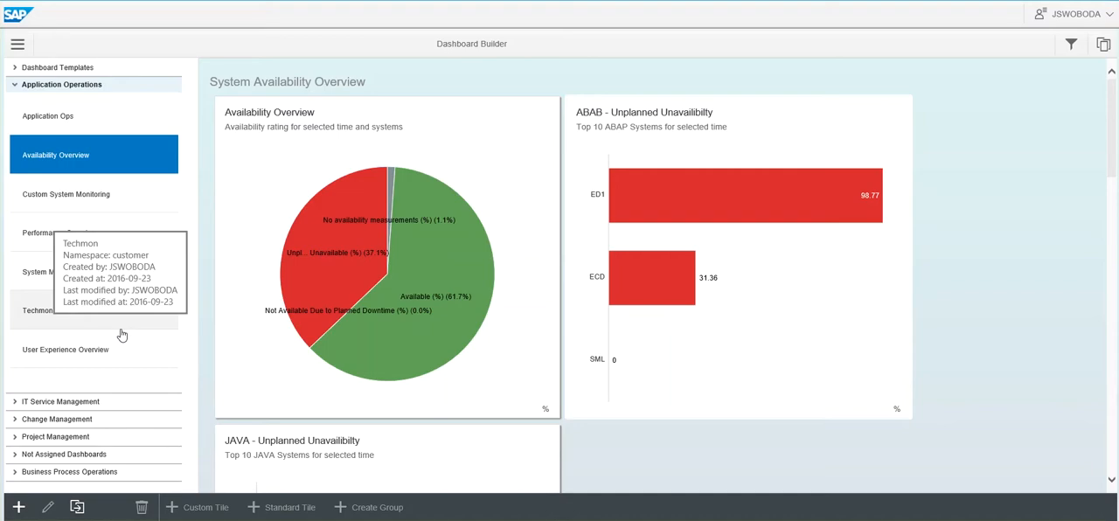
pyautogui.moveTo(119, 189)
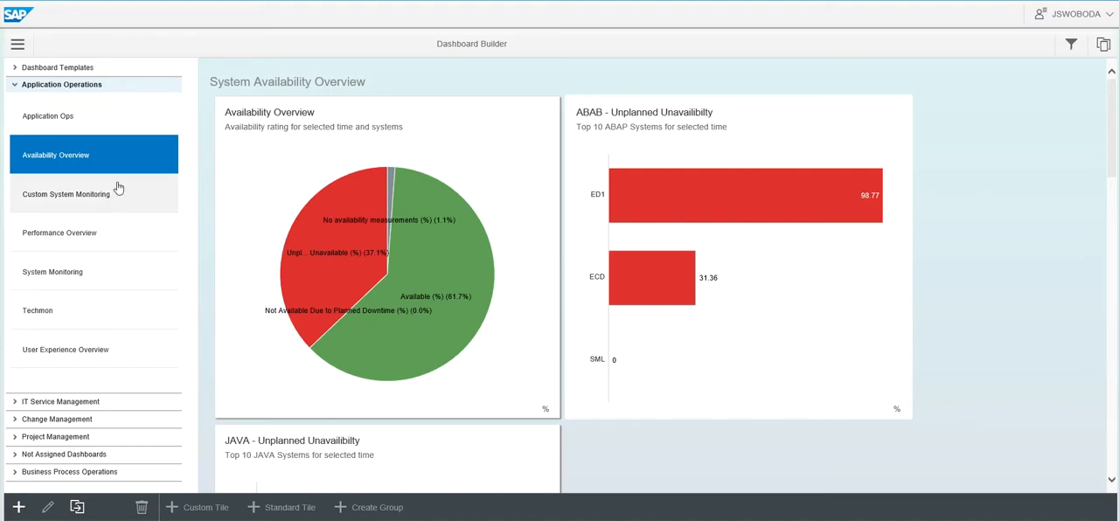
pyautogui.moveTo(399, 234)
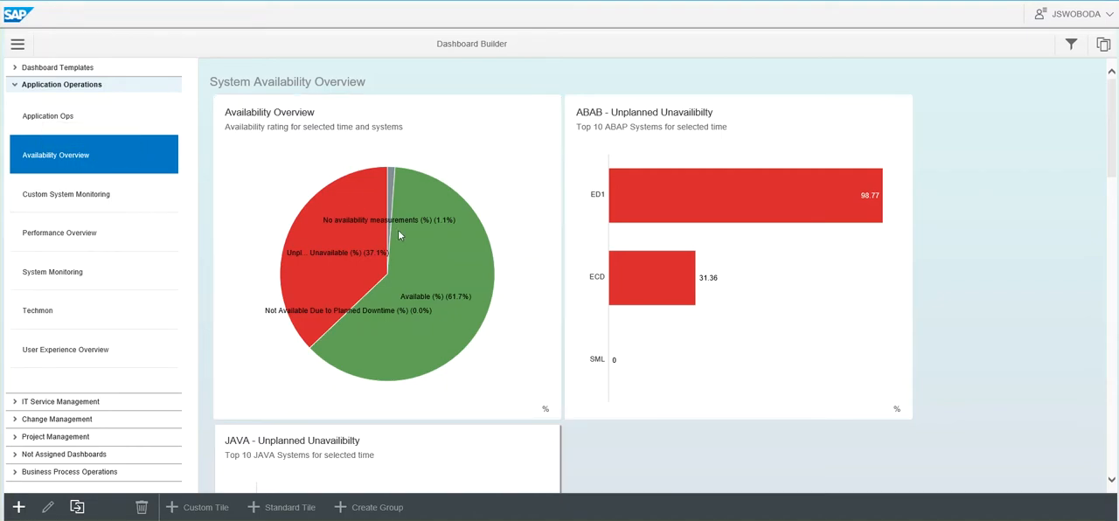
pyautogui.moveTo(746, 353)
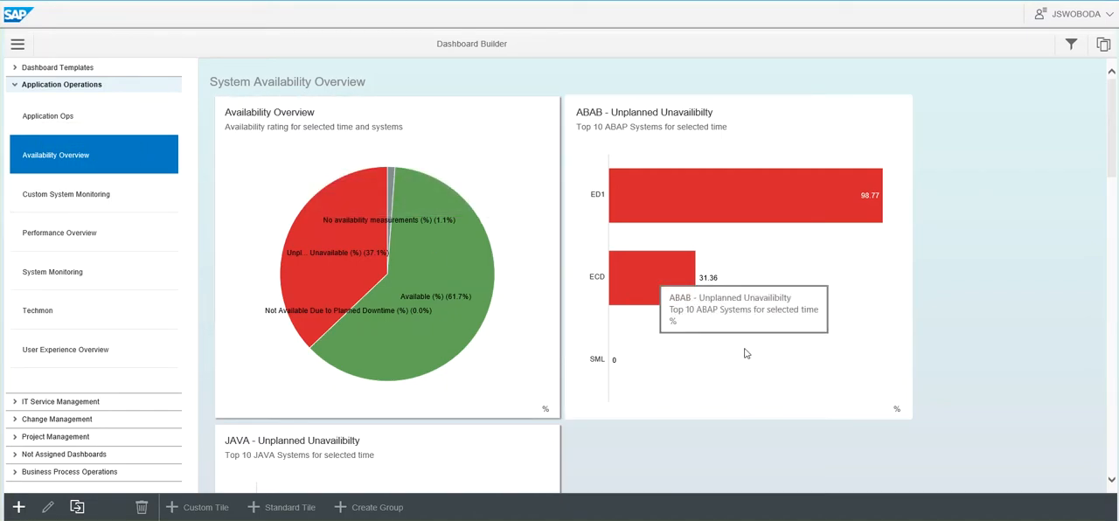
pyautogui.moveTo(631, 280)
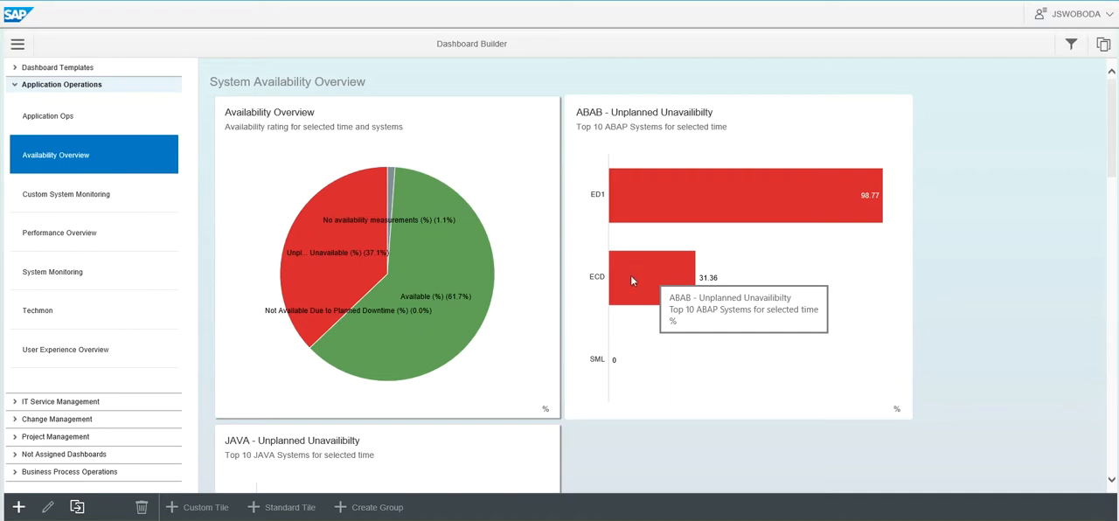
pyautogui.moveTo(636, 363)
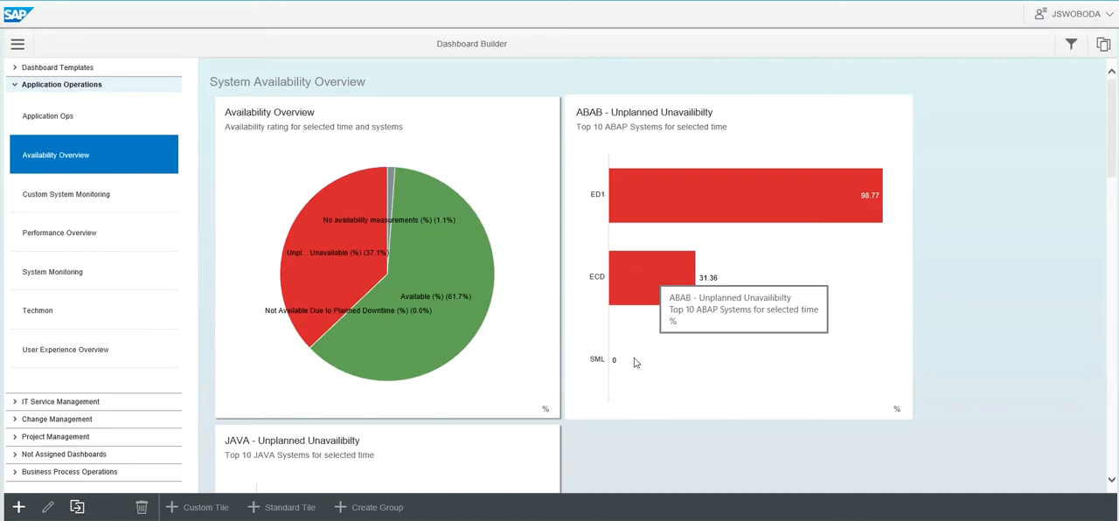
pyautogui.moveTo(632, 354)
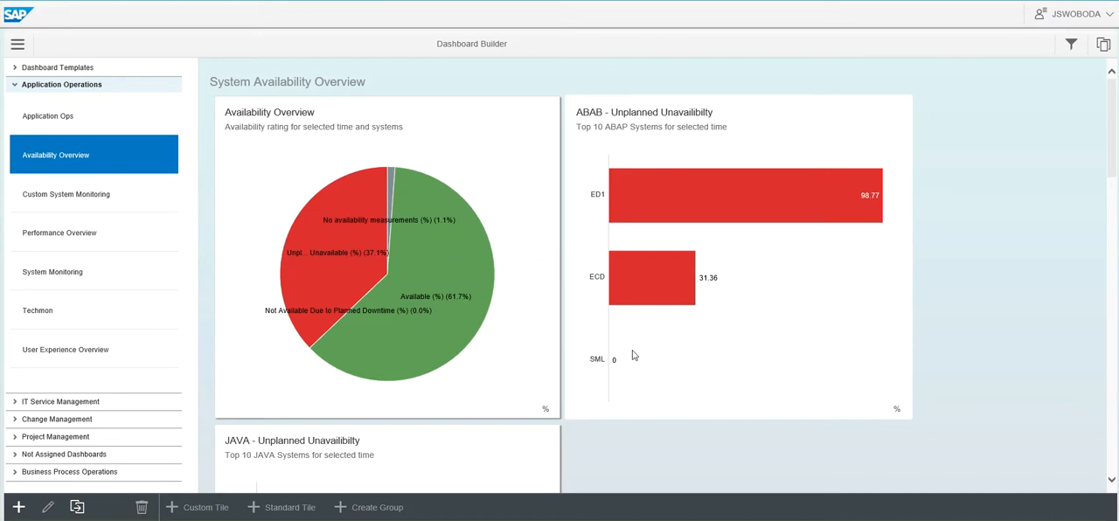
# Scroll down through the dashboard tiles to the ABAP and JAVA unavailability tiles
pyautogui.scroll(-3)
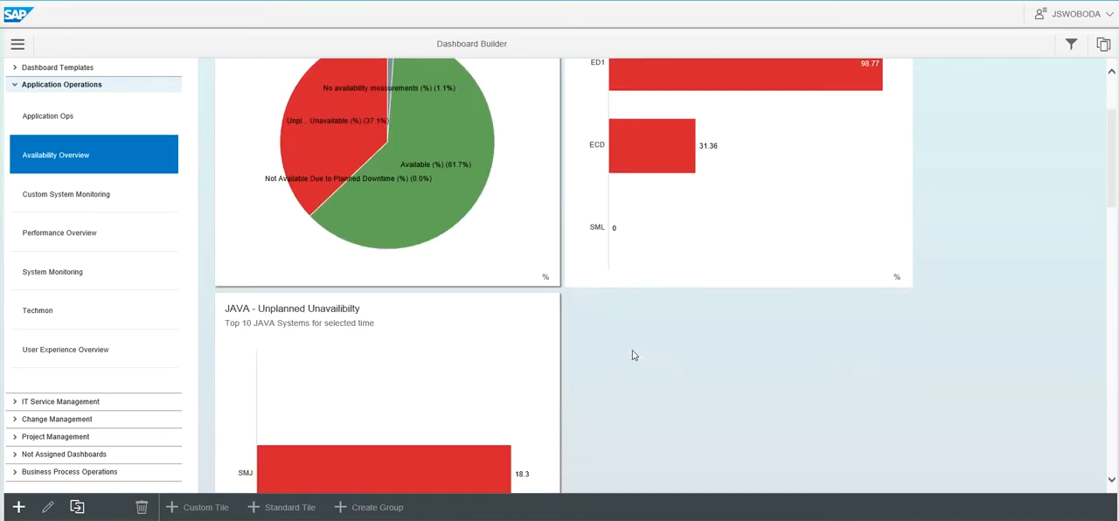
pyautogui.scroll(-3)
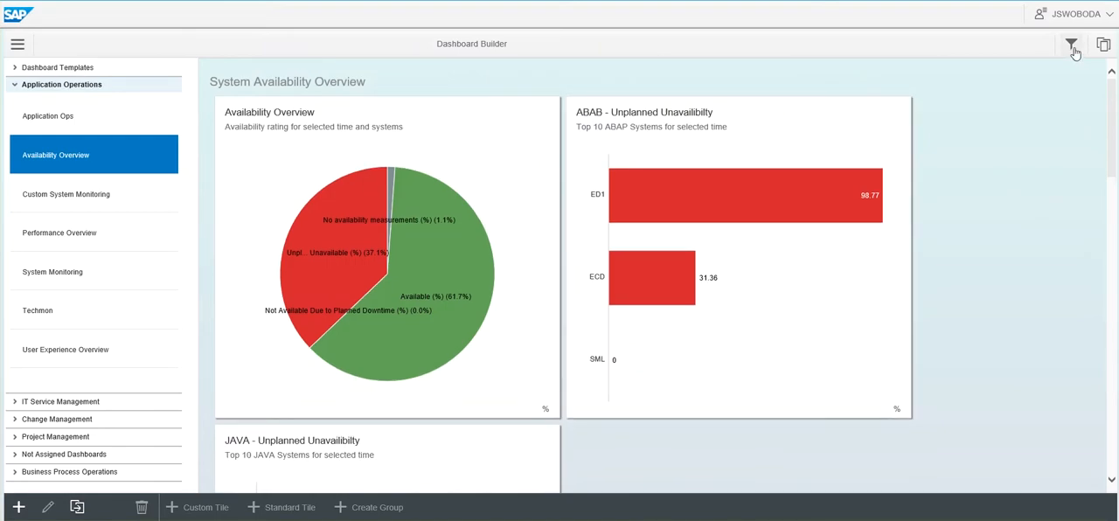
# Filter Calendar Day to 07.12.2016 and 08.12.2016 from the available days list
pyautogui.click(1072, 45)
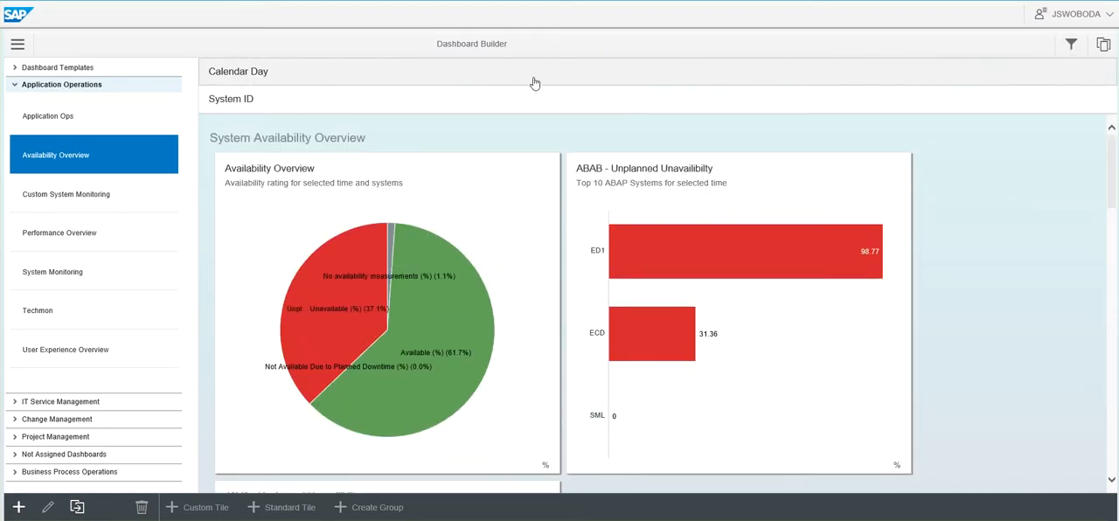
pyautogui.click(237, 70)
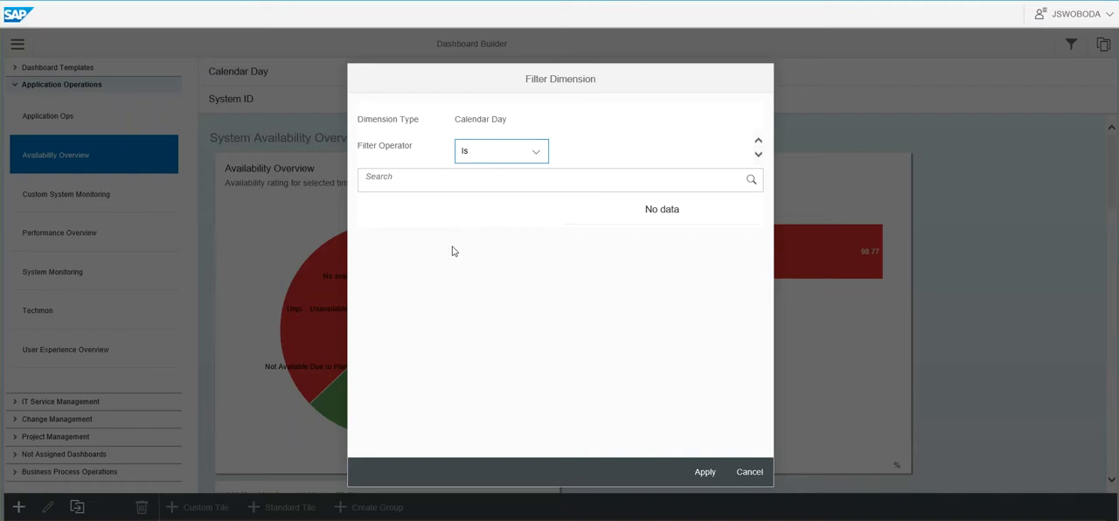
pyautogui.click(555, 178)
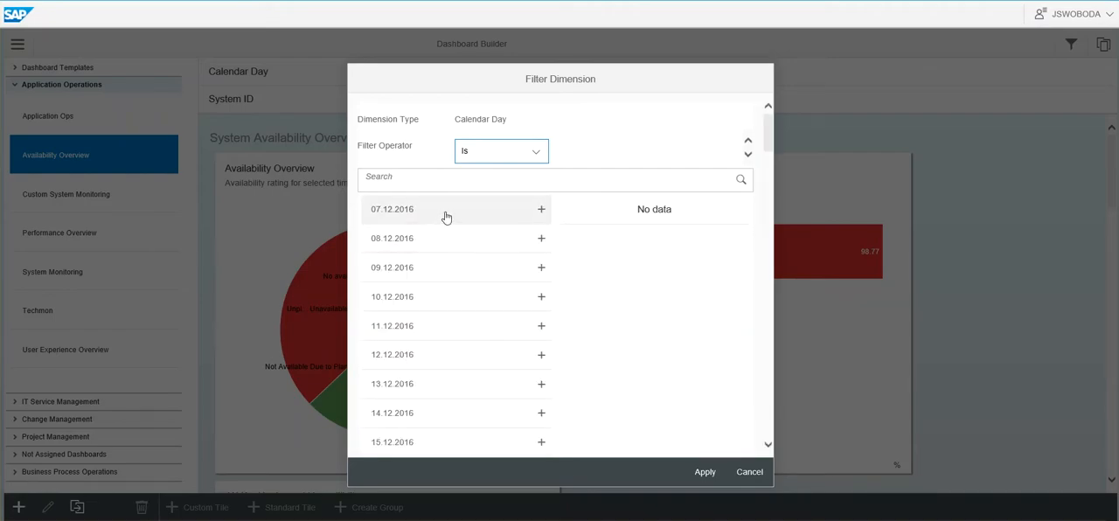
pyautogui.click(542, 237)
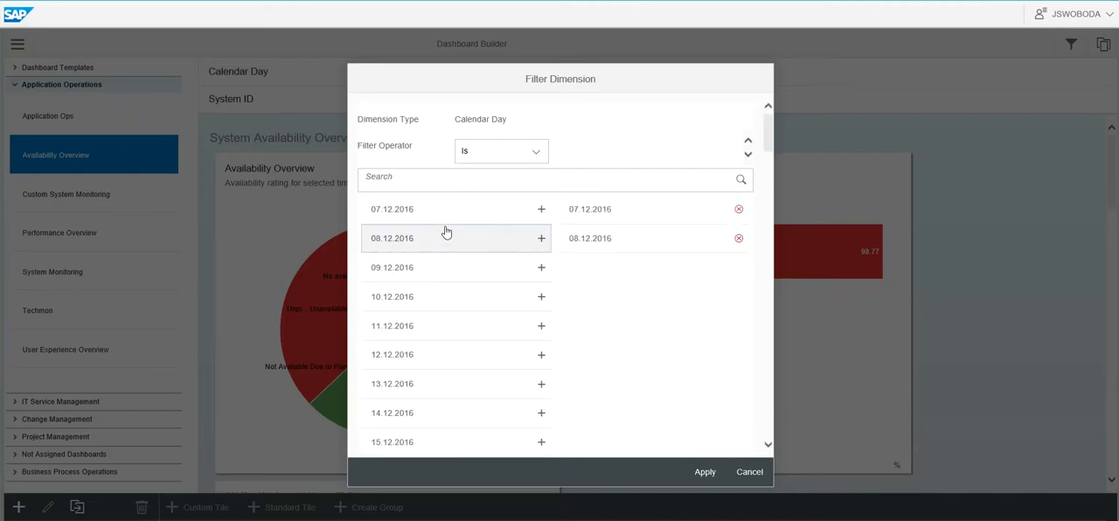
pyautogui.click(542, 265)
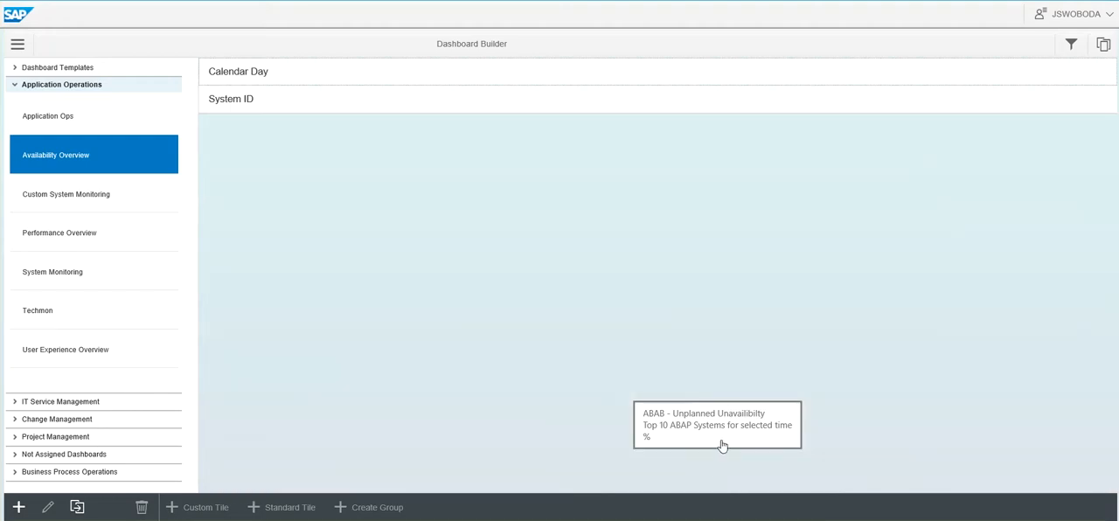
pyautogui.moveTo(937, 138)
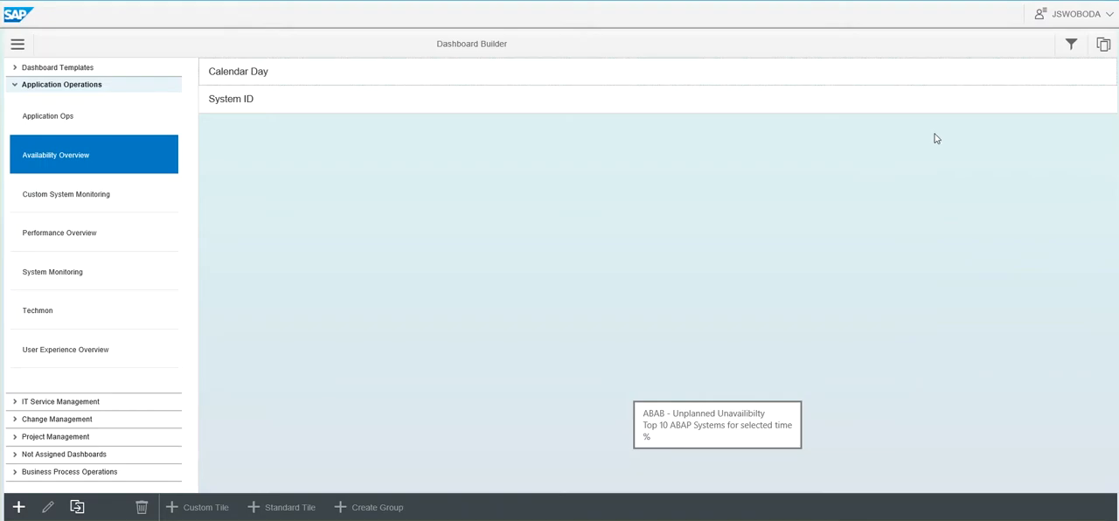
# Restrict the System ID filter to SML, then remove that filter again
pyautogui.click(238, 71)
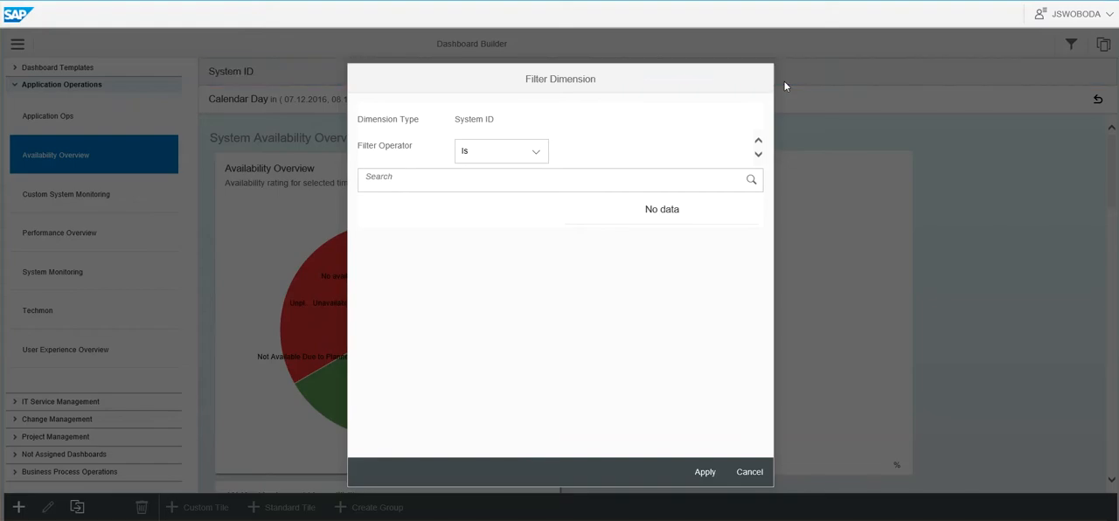
pyautogui.click(559, 178)
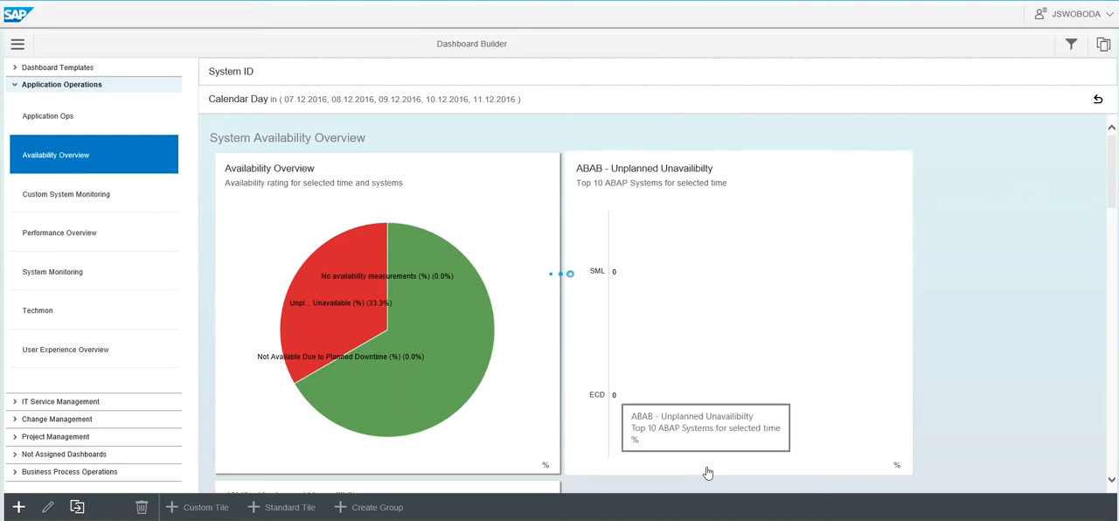
pyautogui.click(569, 272)
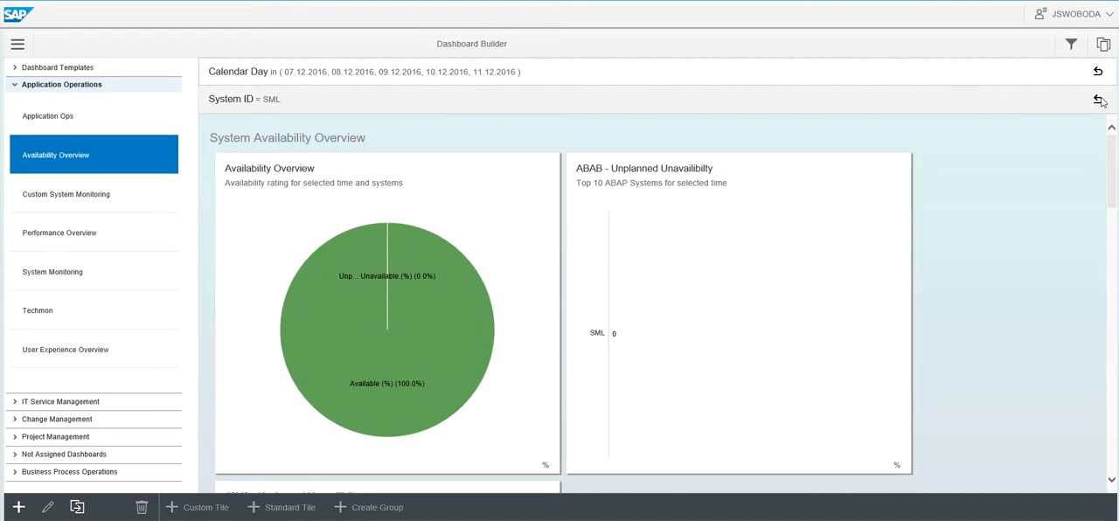
pyautogui.click(1098, 98)
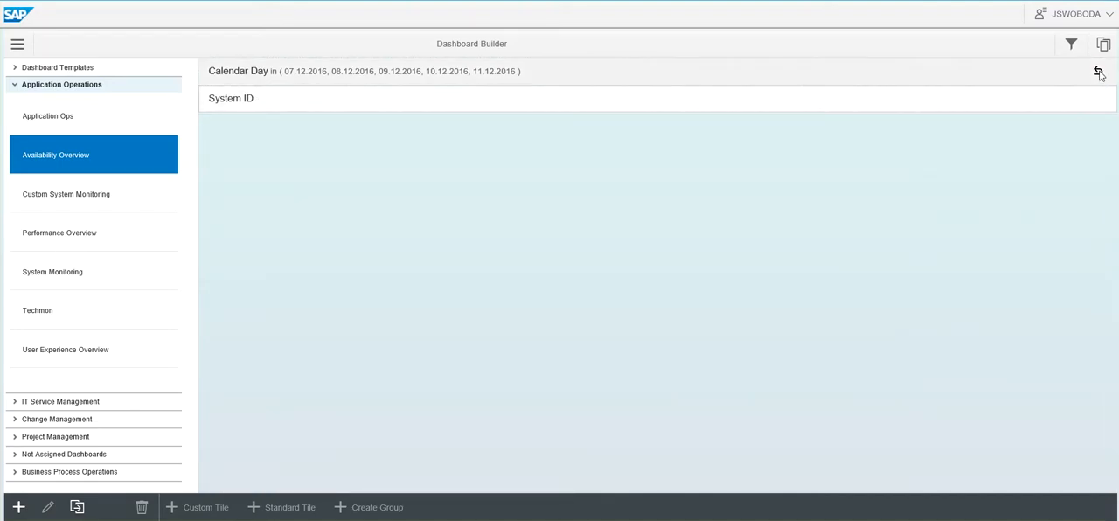
# Review the Calendar Day filter dialog and cancel it without applying
pyautogui.click(1098, 73)
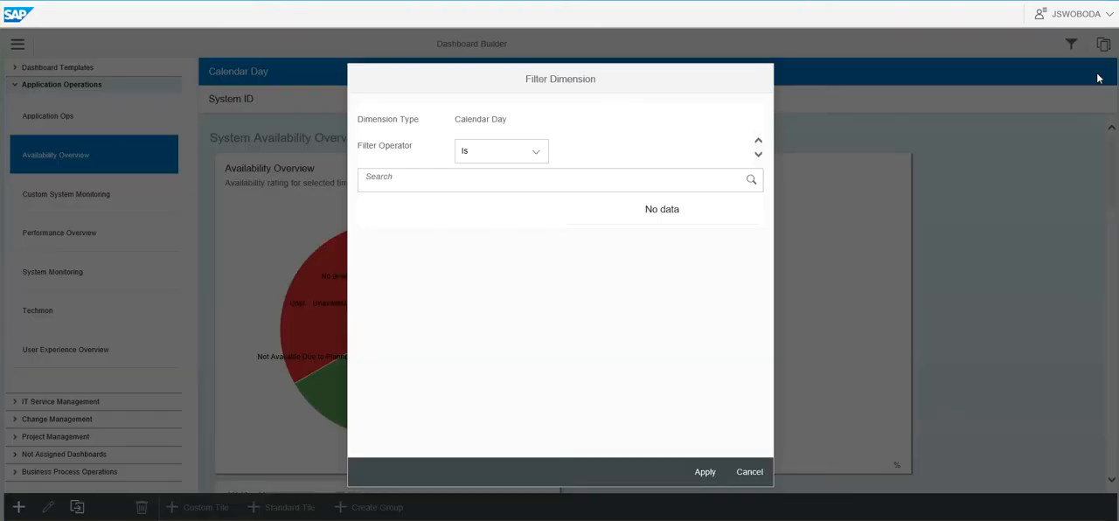
pyautogui.click(748, 472)
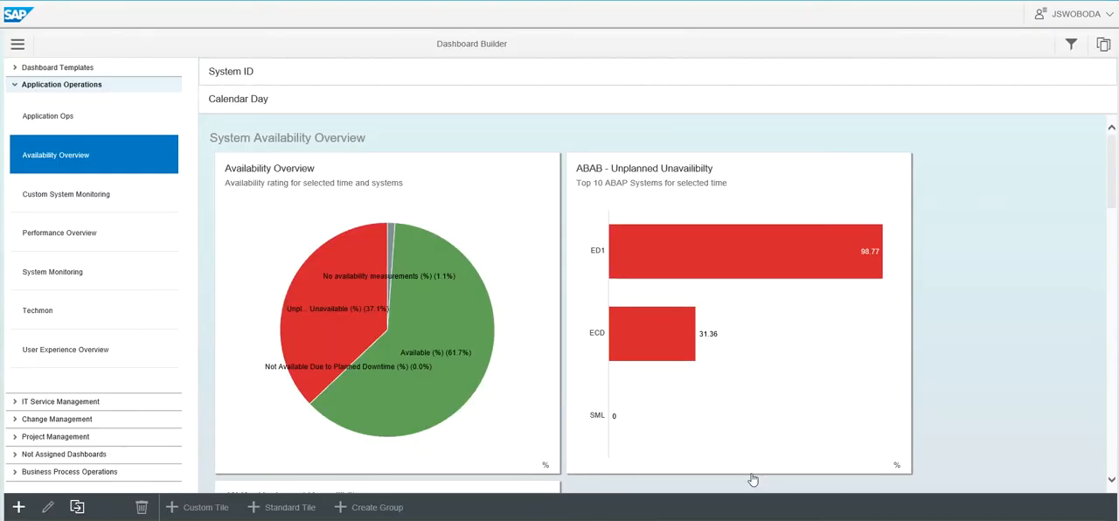
pyautogui.moveTo(504, 245)
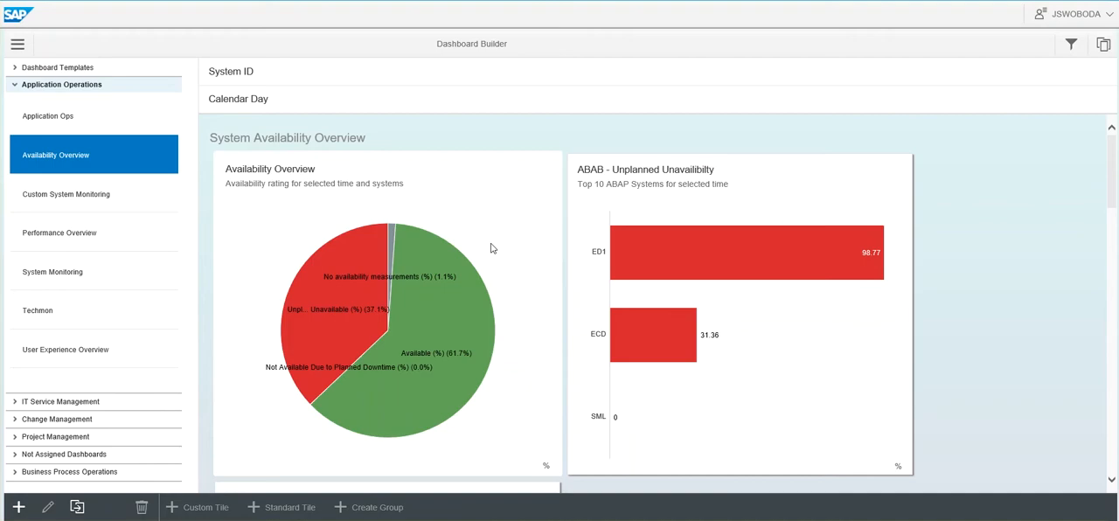
pyautogui.moveTo(452, 308)
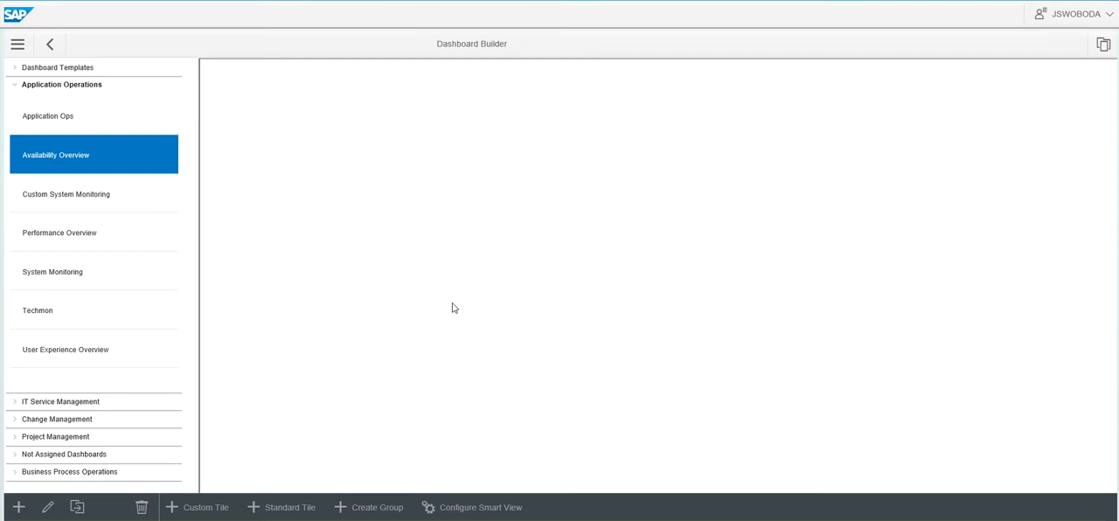
# Load the availability KPI dataset with Go and show it as a chart
pyautogui.click(56, 154)
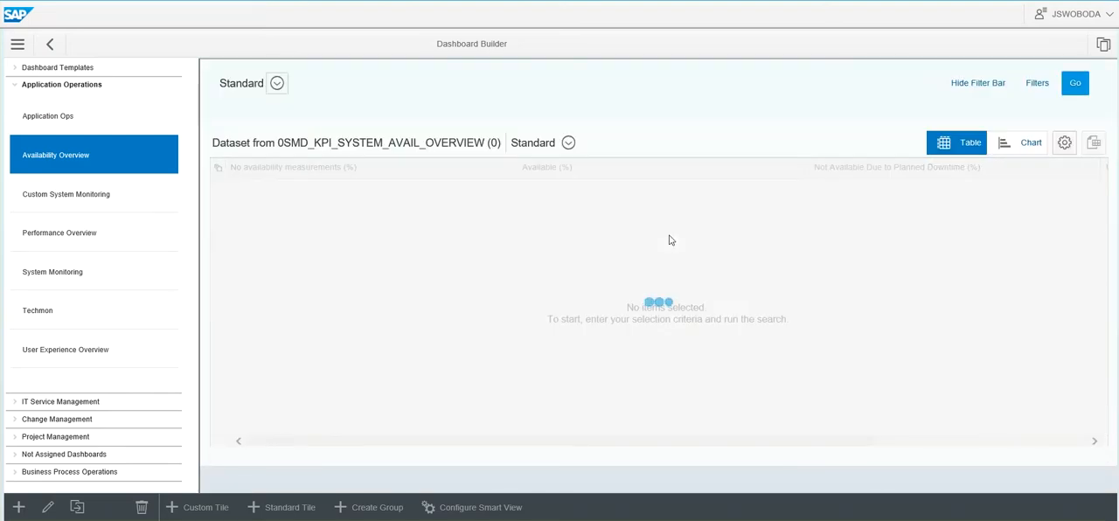
pyautogui.click(1073, 82)
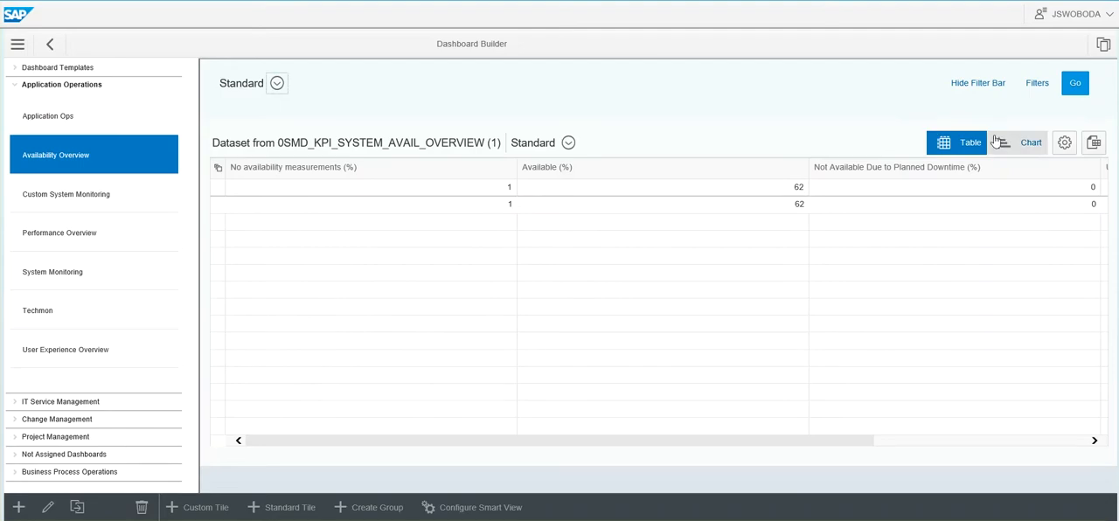
pyautogui.click(1029, 143)
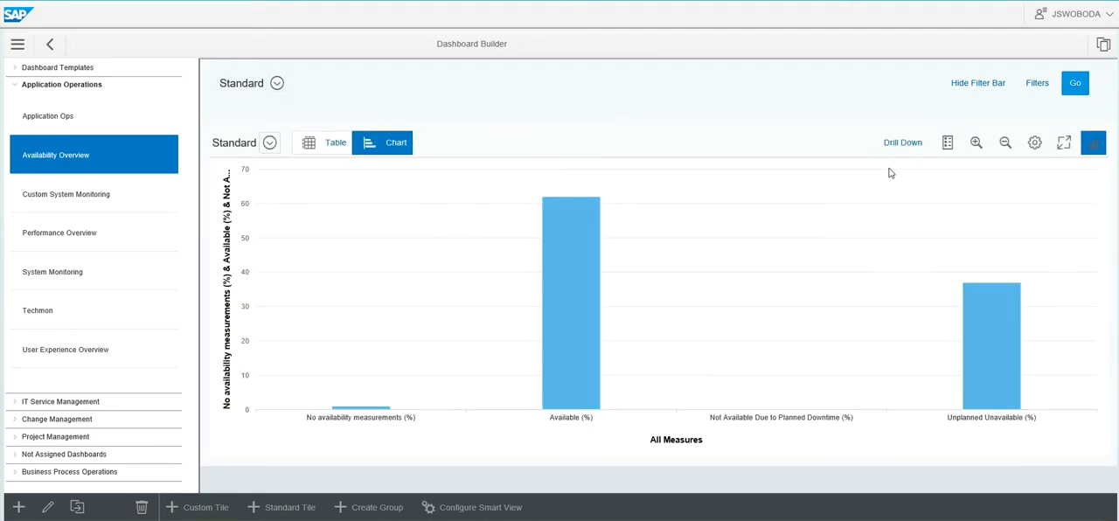
# Drill the chart down by Calendar Day to show daily bars
pyautogui.click(902, 142)
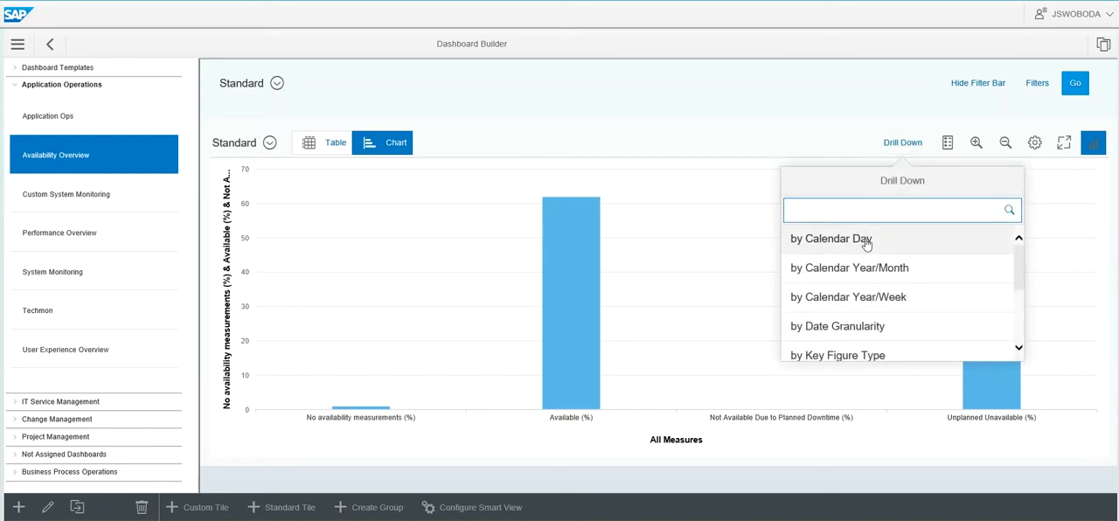
pyautogui.click(829, 237)
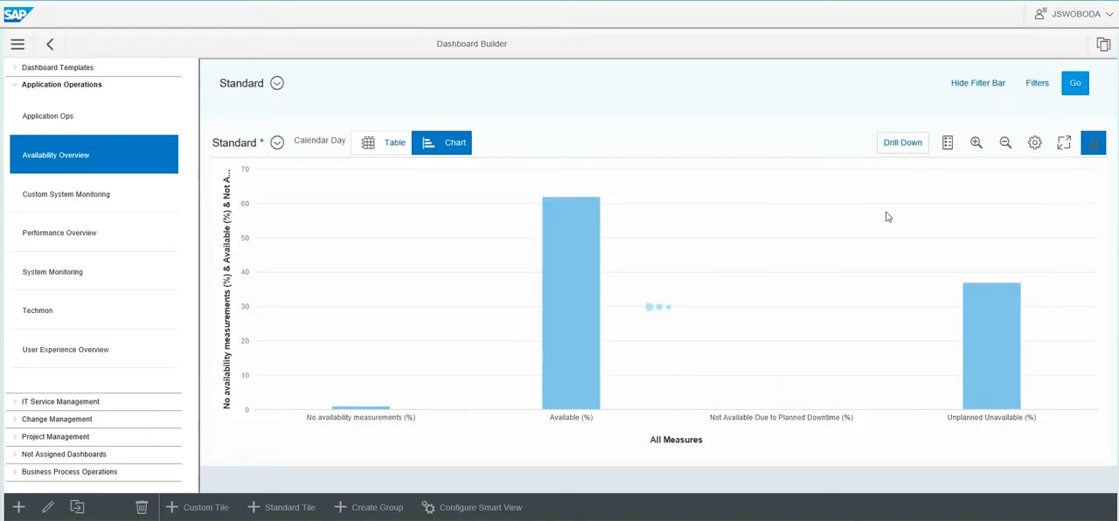
pyautogui.click(902, 144)
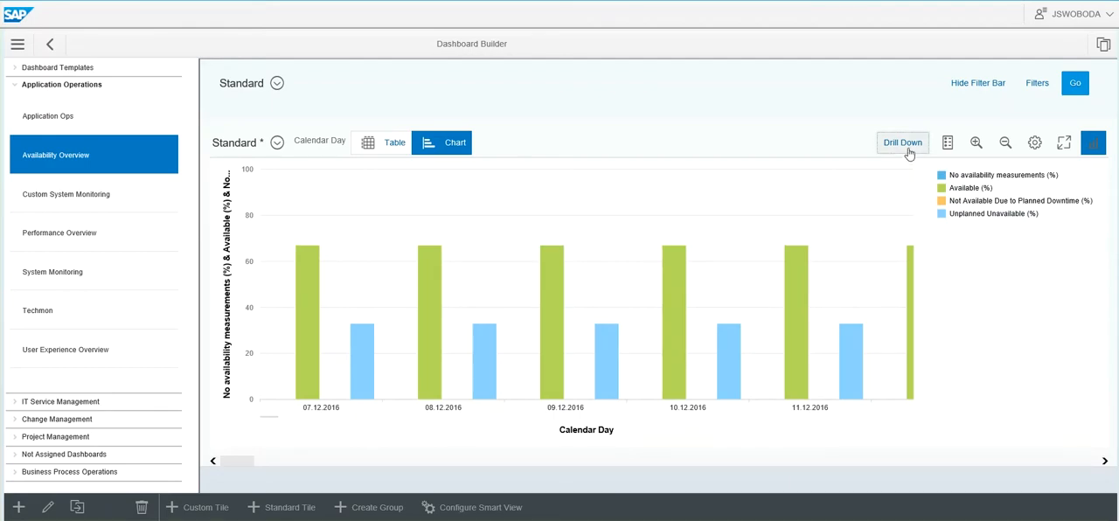
pyautogui.moveTo(1004, 164)
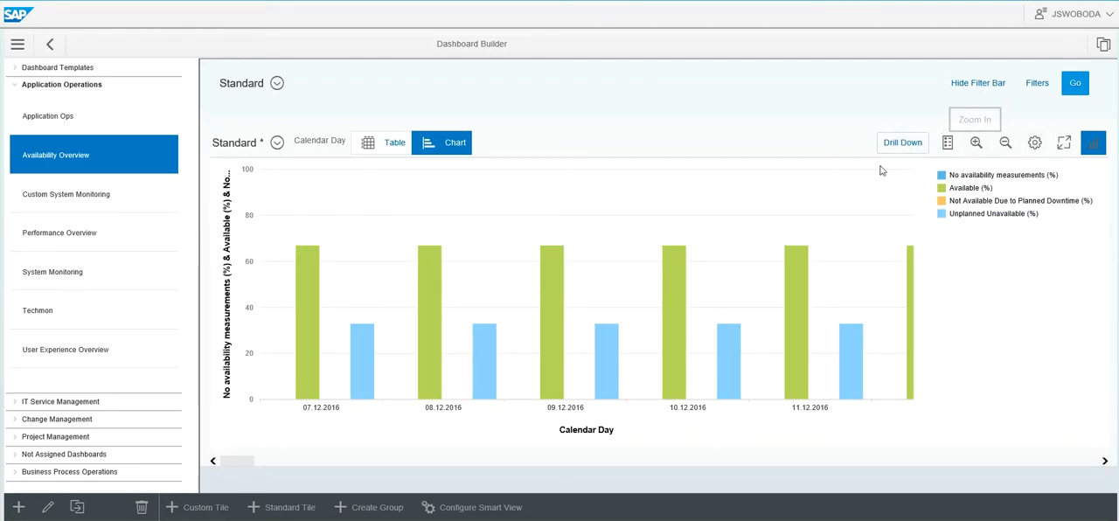
pyautogui.moveTo(706, 178)
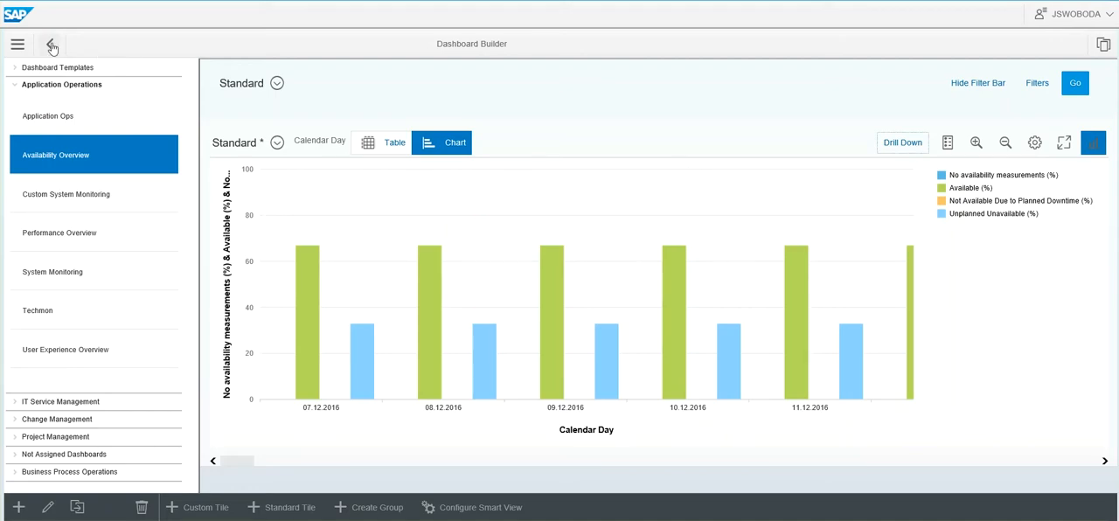
# Go back from the data view and reselect the Availability Overview group
pyautogui.click(53, 45)
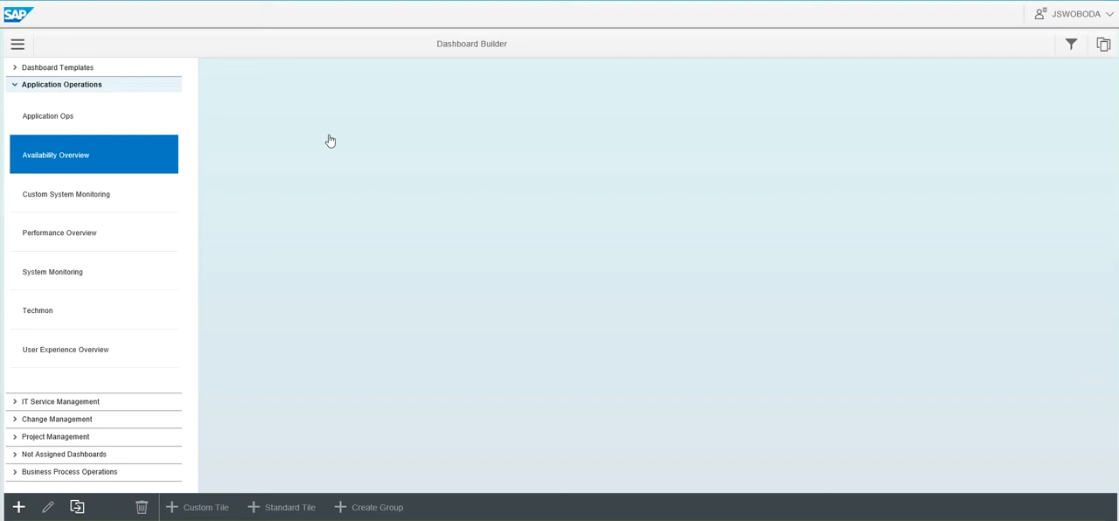
pyautogui.click(56, 154)
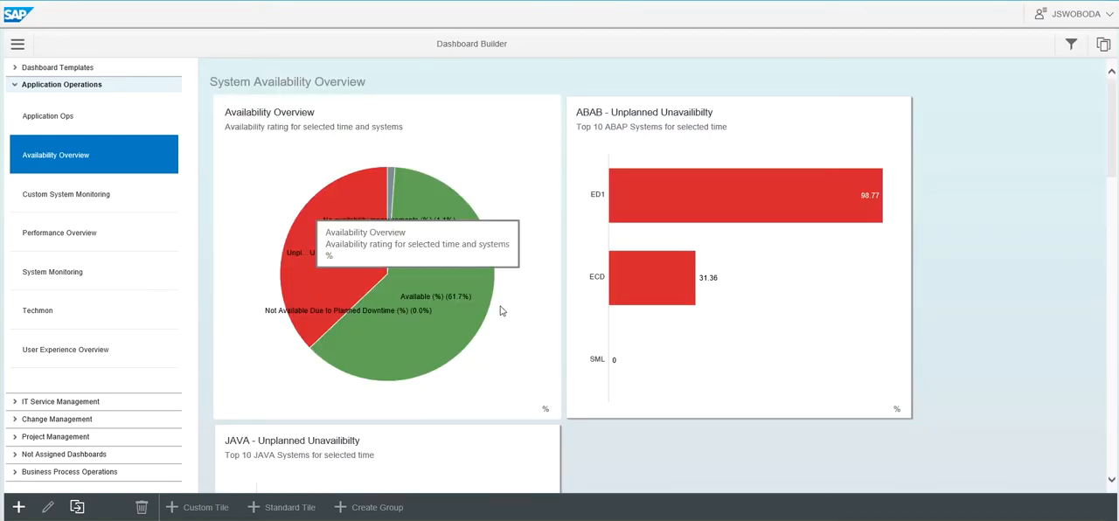
pyautogui.moveTo(531, 269)
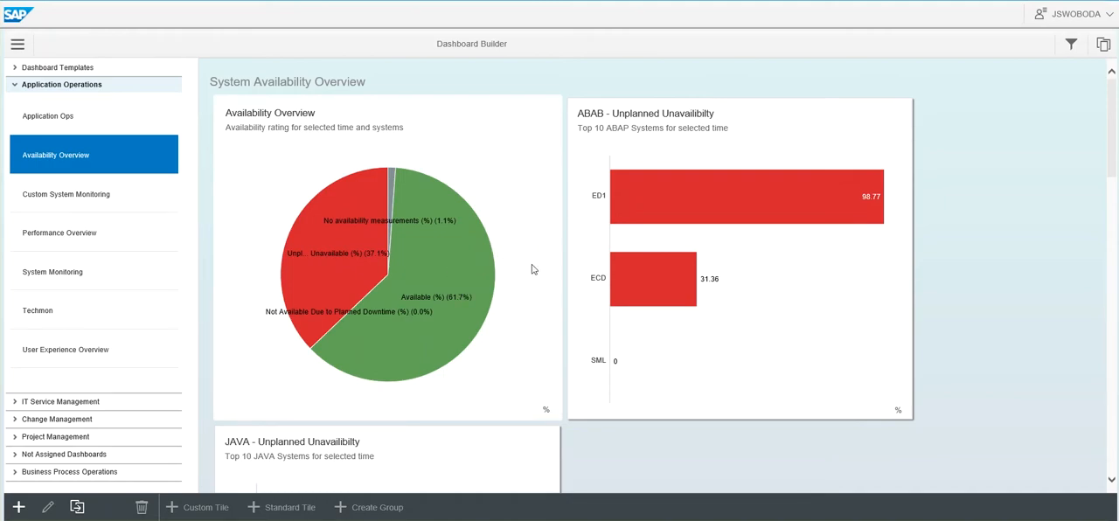
pyautogui.moveTo(538, 390)
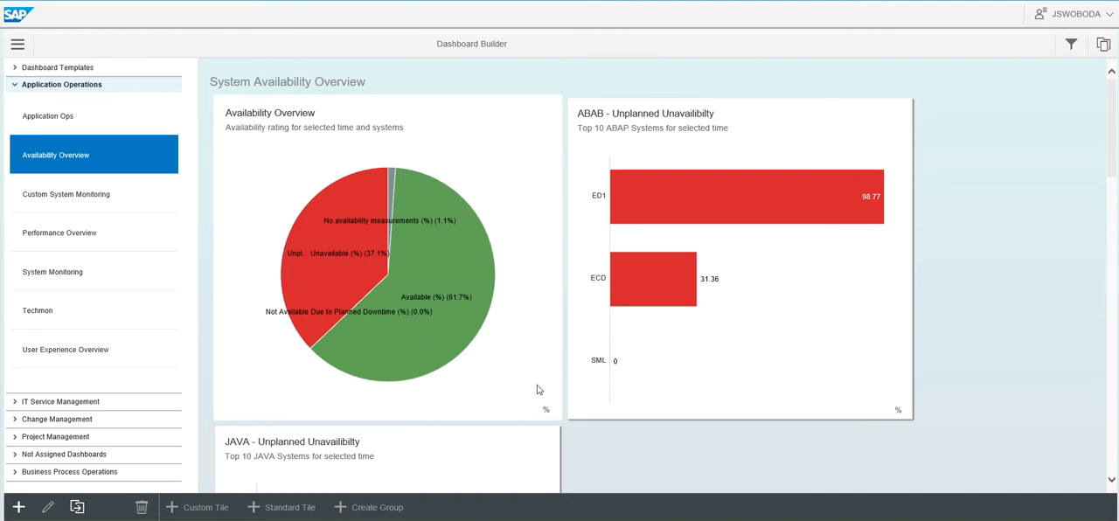
pyautogui.moveTo(540, 217)
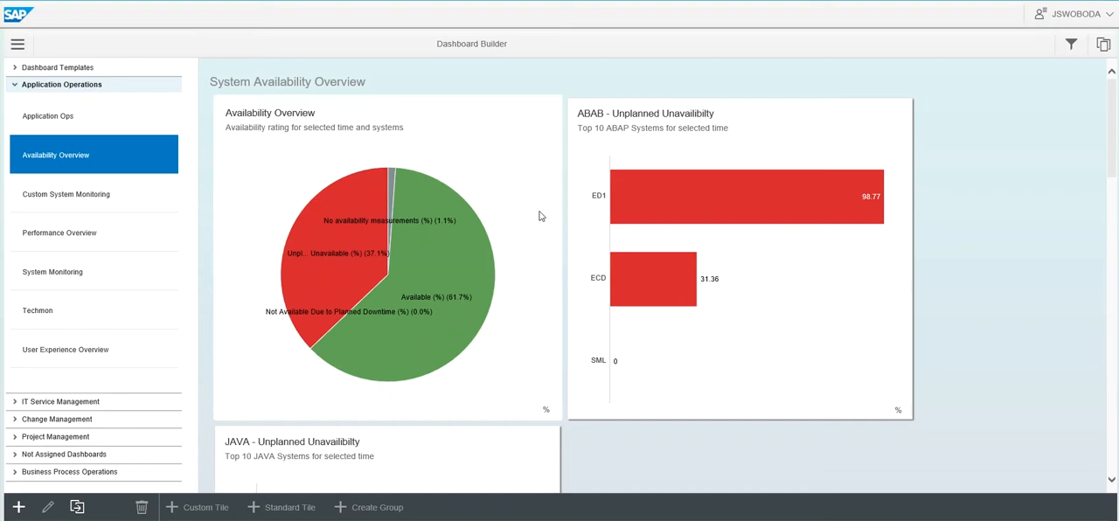
pyautogui.moveTo(848, 249)
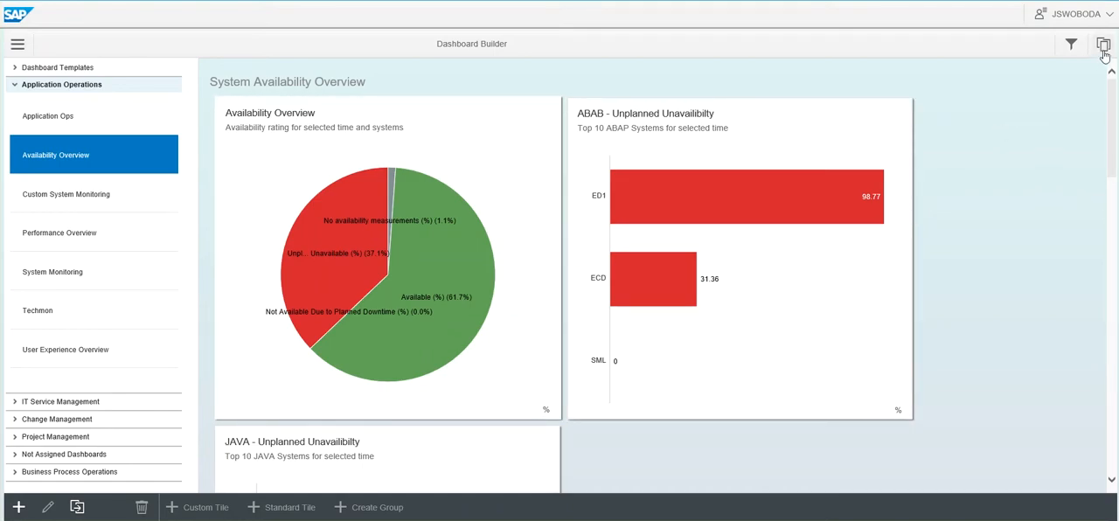
# Preview the dashboard full screen, enlarge and close the pie chart, and scroll its tiles
pyautogui.click(1103, 45)
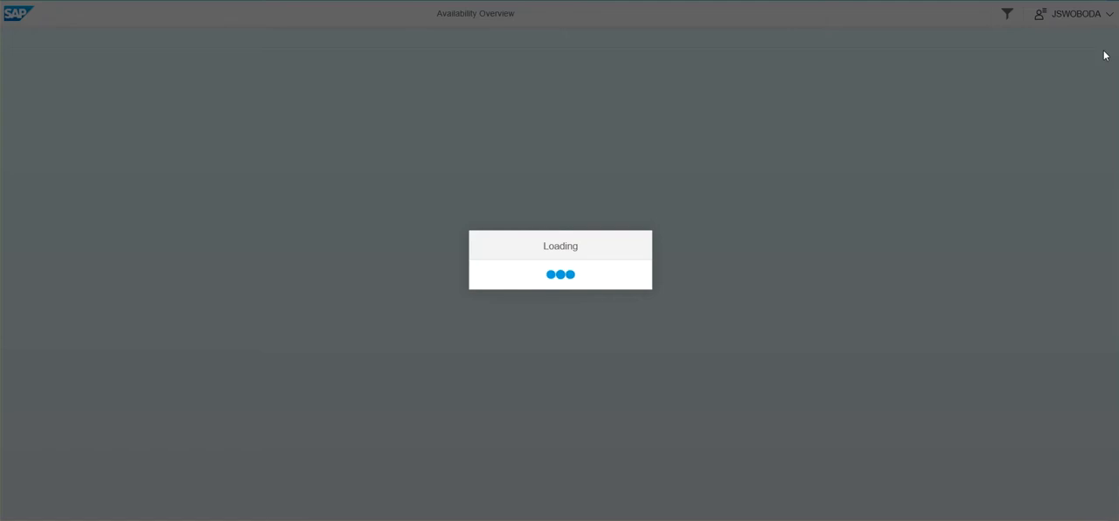
pyautogui.moveTo(265, 14)
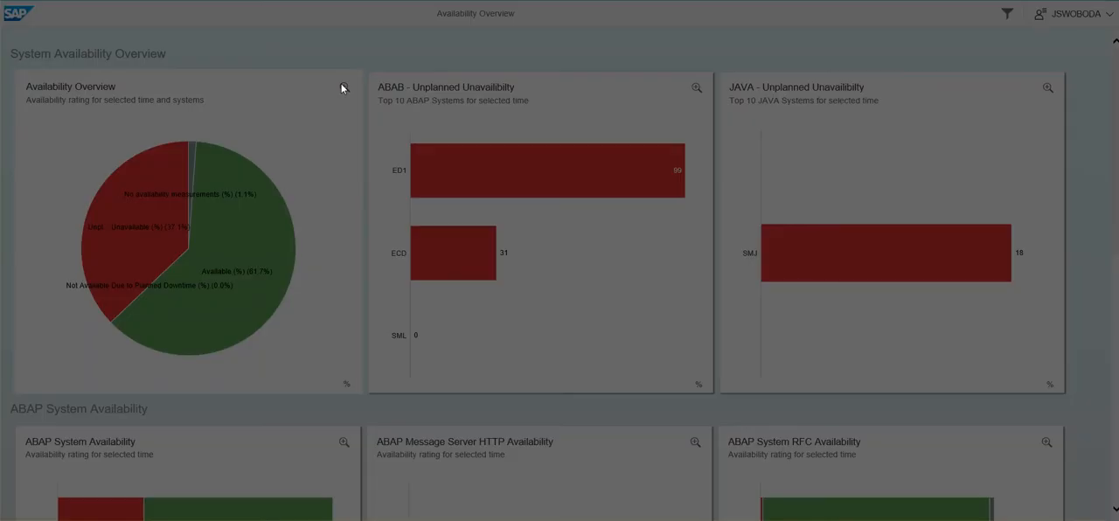
pyautogui.click(343, 87)
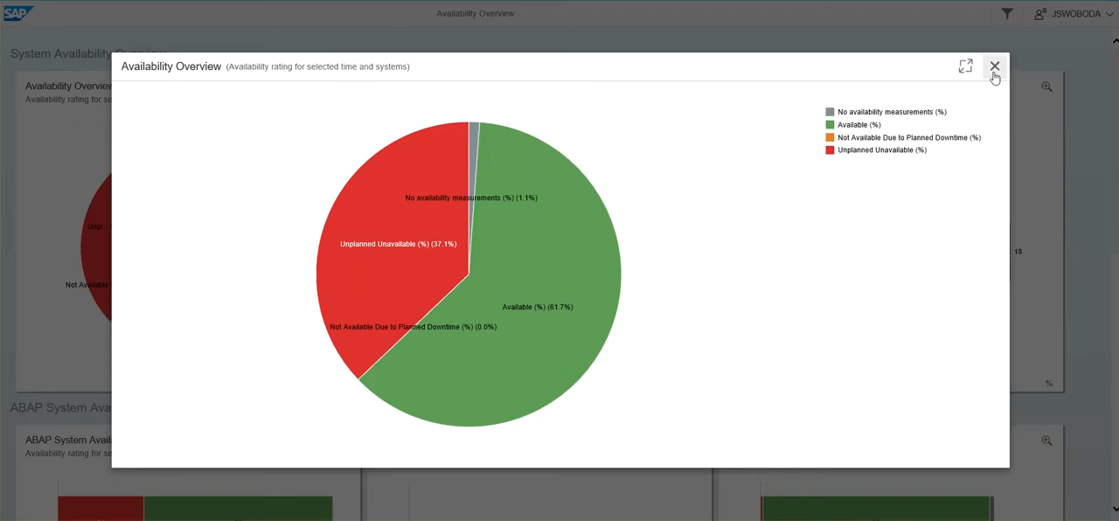
pyautogui.click(993, 66)
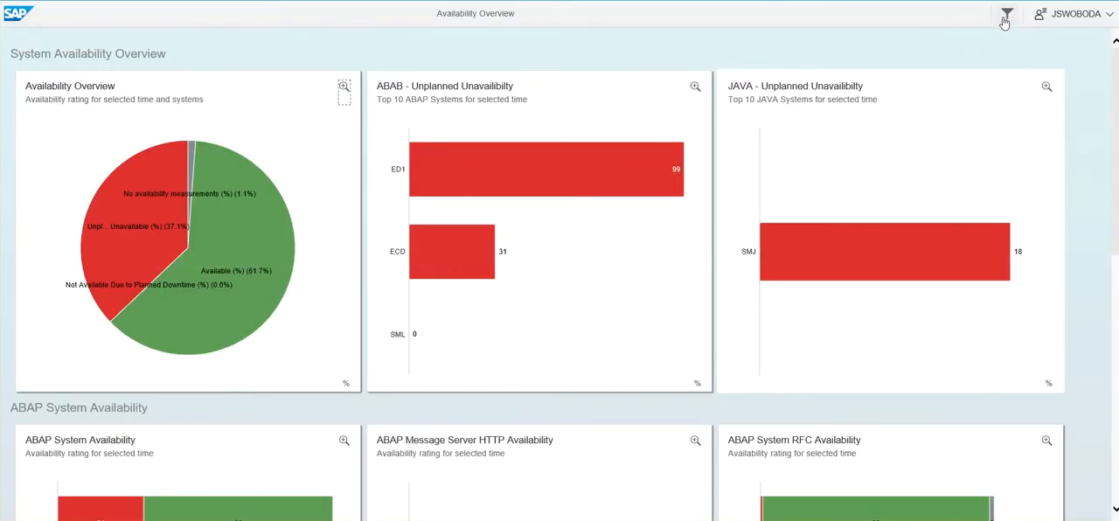
pyautogui.scroll(-3)
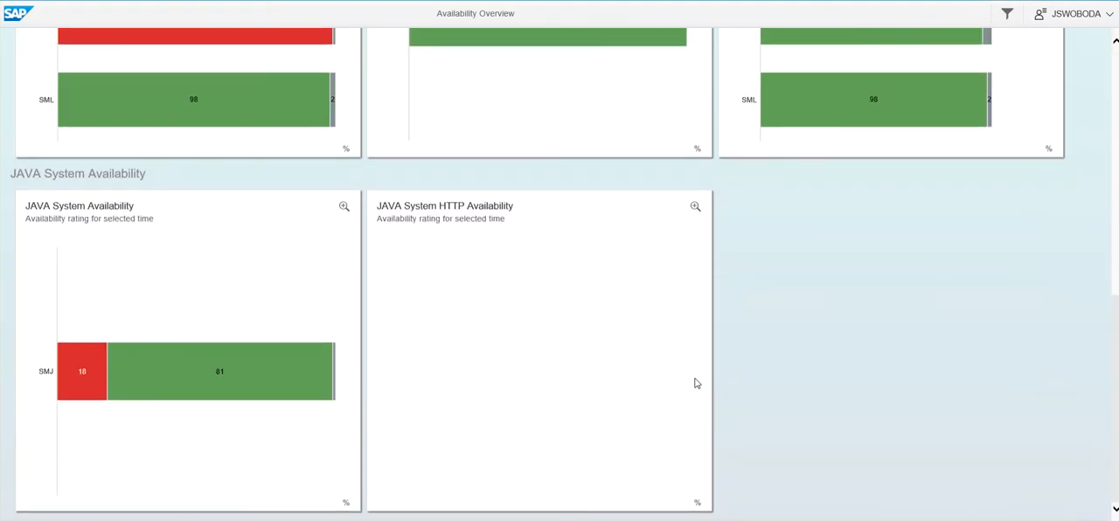
pyautogui.scroll(3)
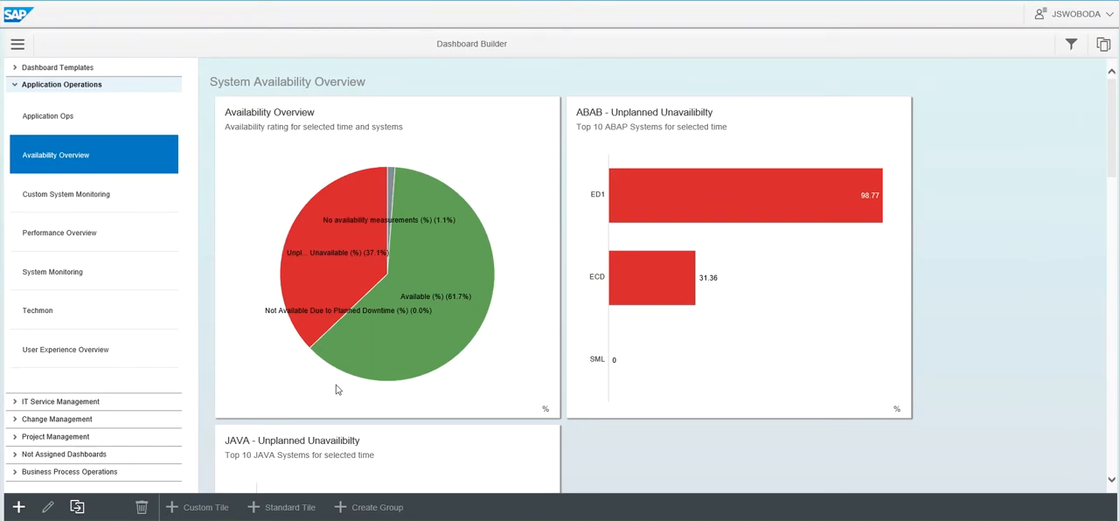
pyautogui.moveTo(394, 339)
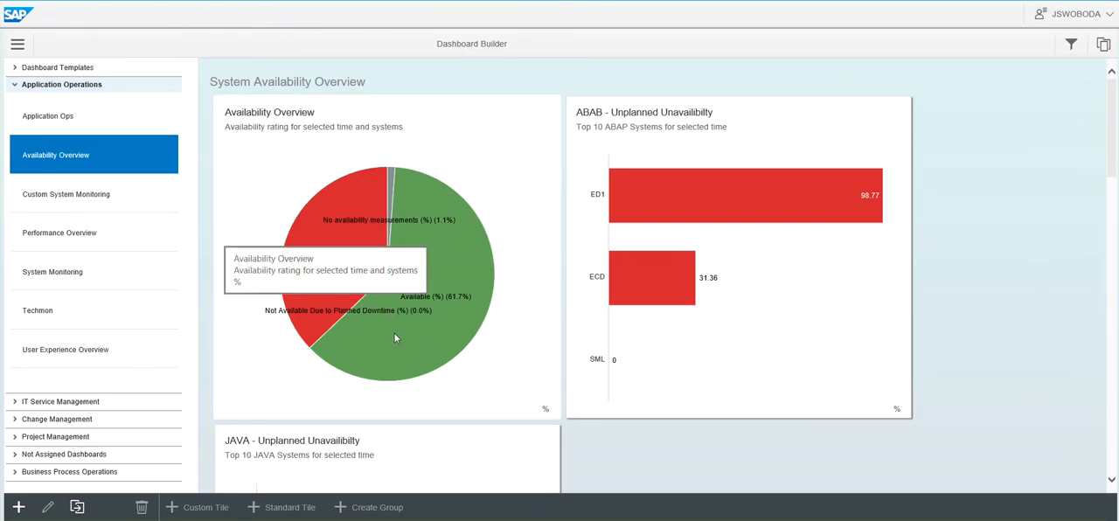
pyautogui.moveTo(101, 208)
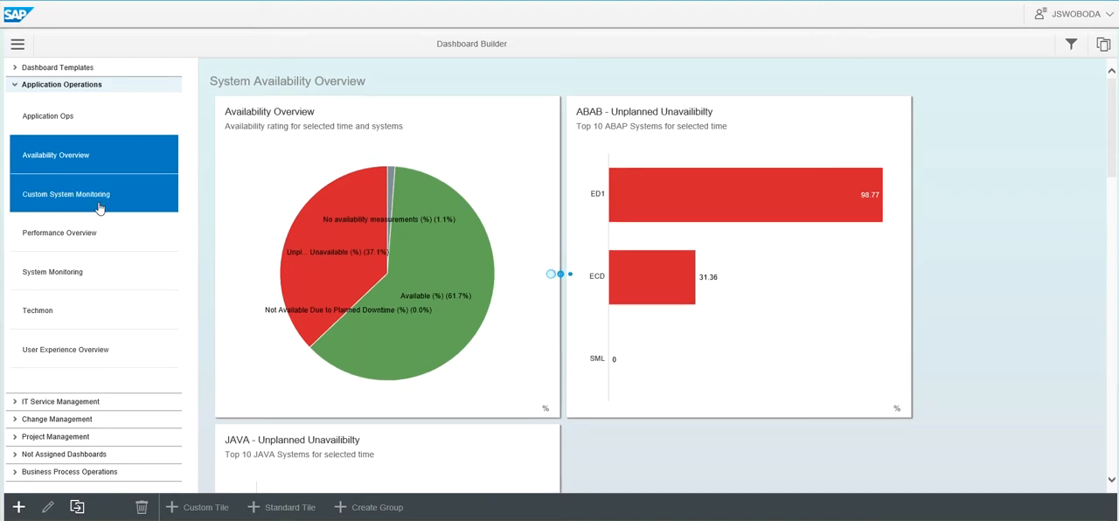
# Open the Change the KPI dialog for the Availability Overview pie chart tile
pyautogui.click(95, 194)
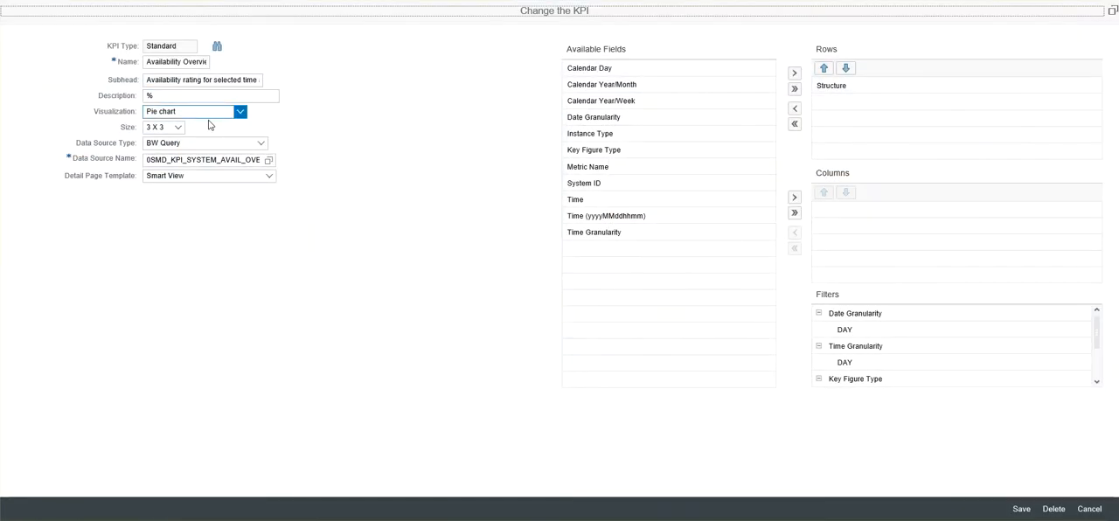
# Browse the detail page templates and keep Smart View for the Availability Overview KPI
pyautogui.click(239, 112)
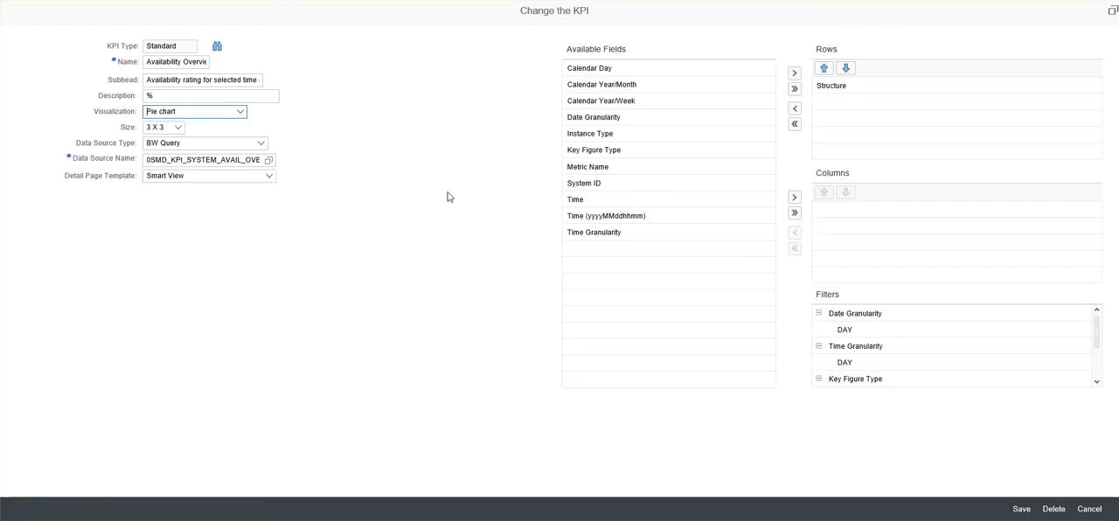
pyautogui.moveTo(502, 168)
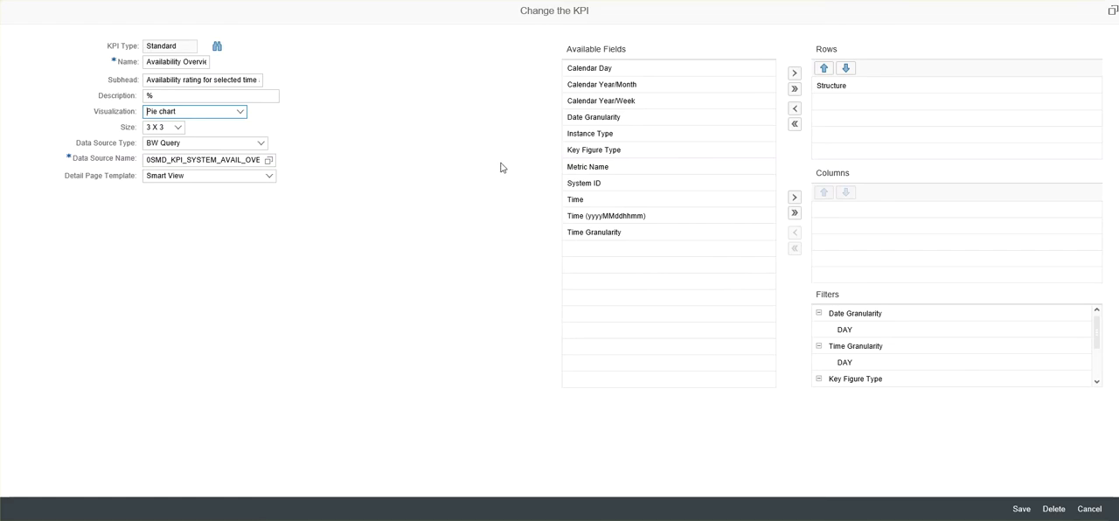
pyautogui.click(178, 126)
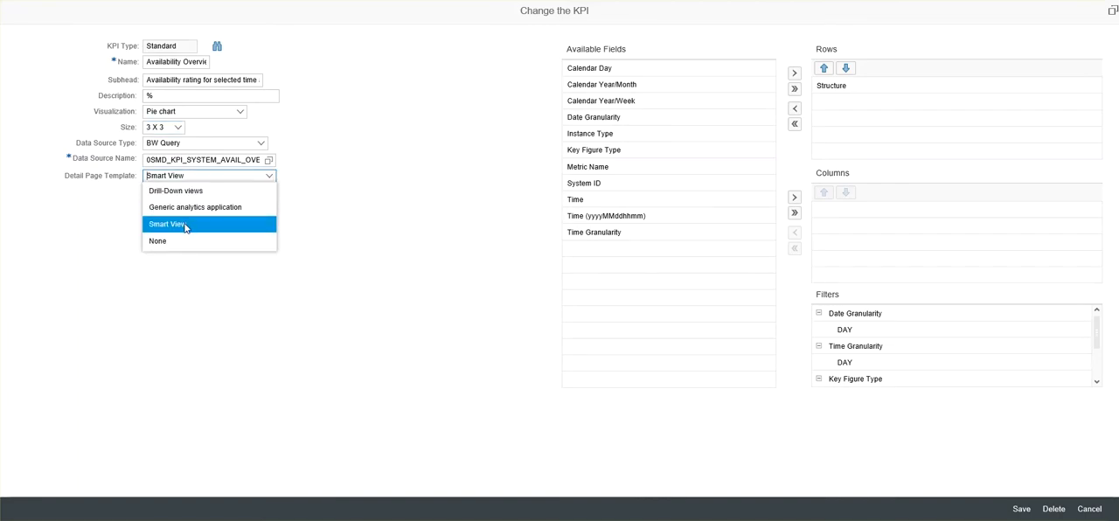
pyautogui.click(168, 224)
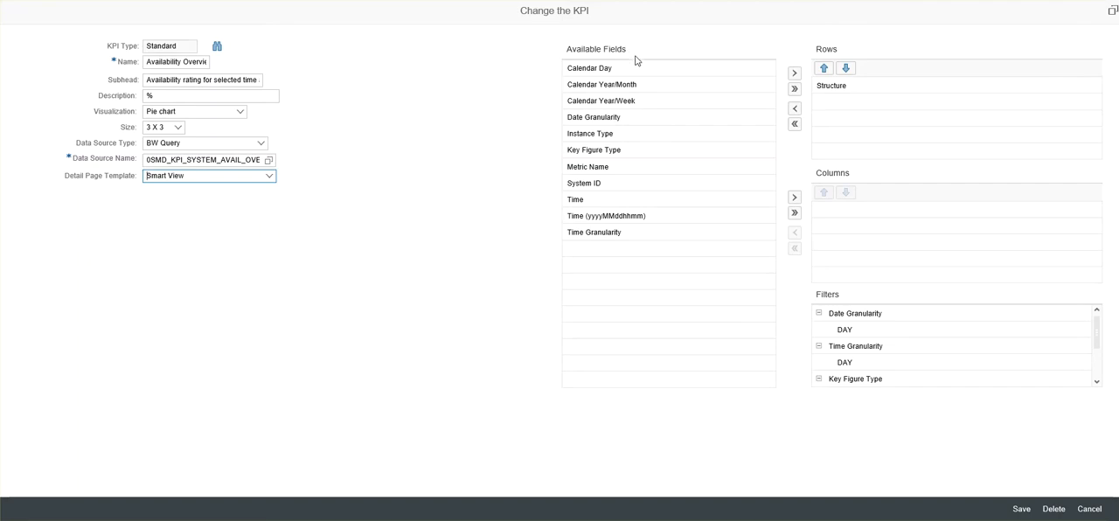
pyautogui.moveTo(616, 263)
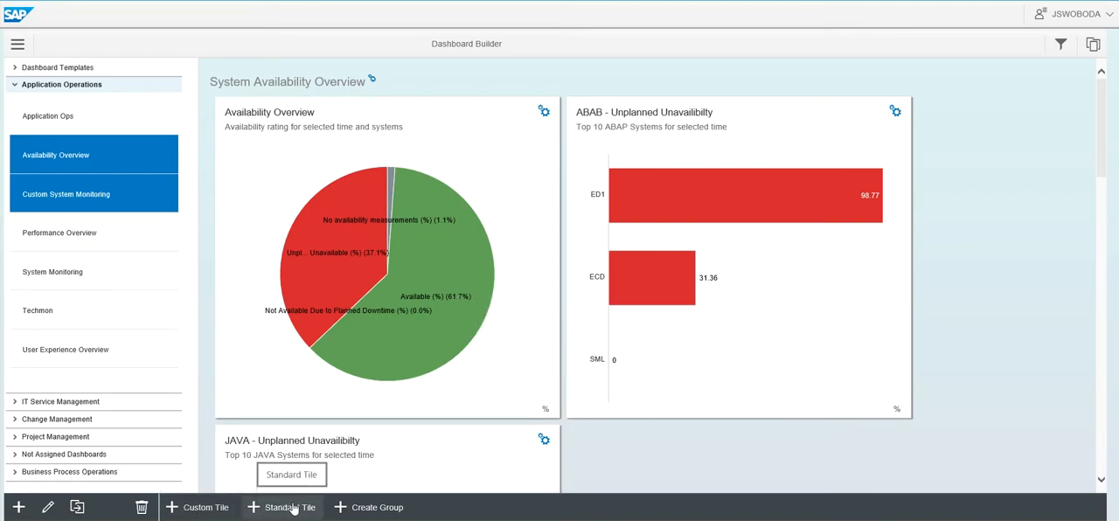
# Start a new standard tile and confirm the SAP certificate to load the KPI Catalog
pyautogui.click(290, 507)
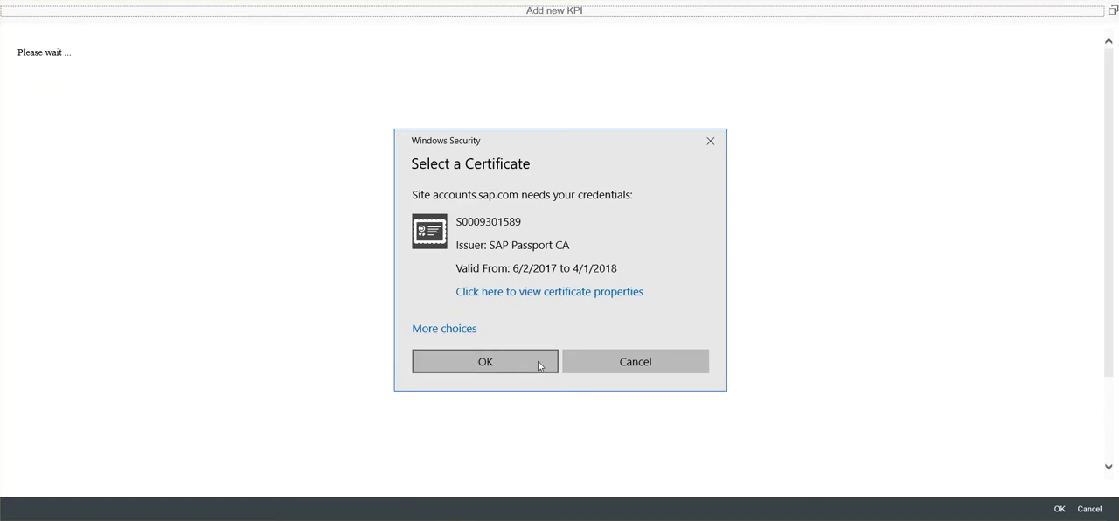
pyautogui.click(486, 360)
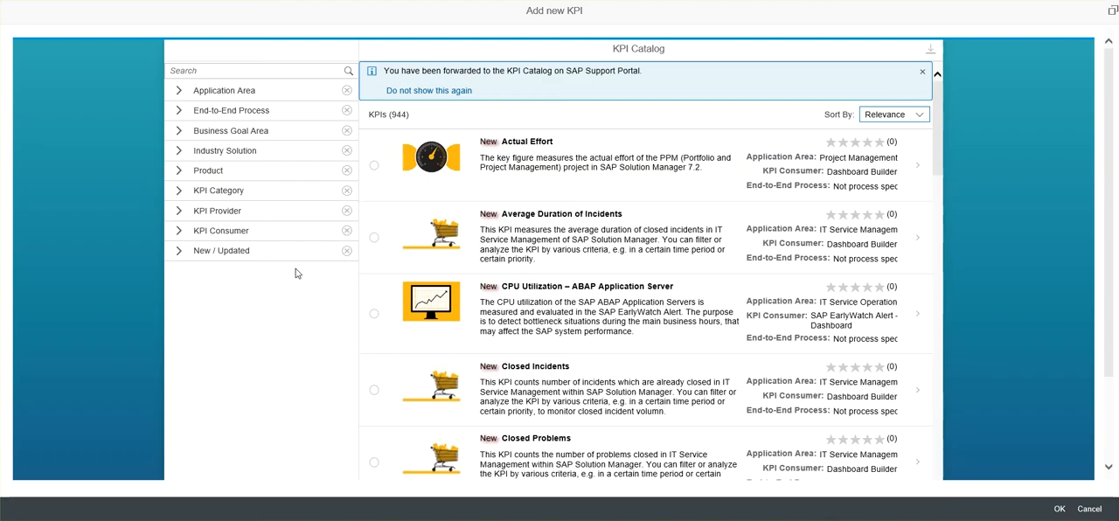
pyautogui.moveTo(535, 218)
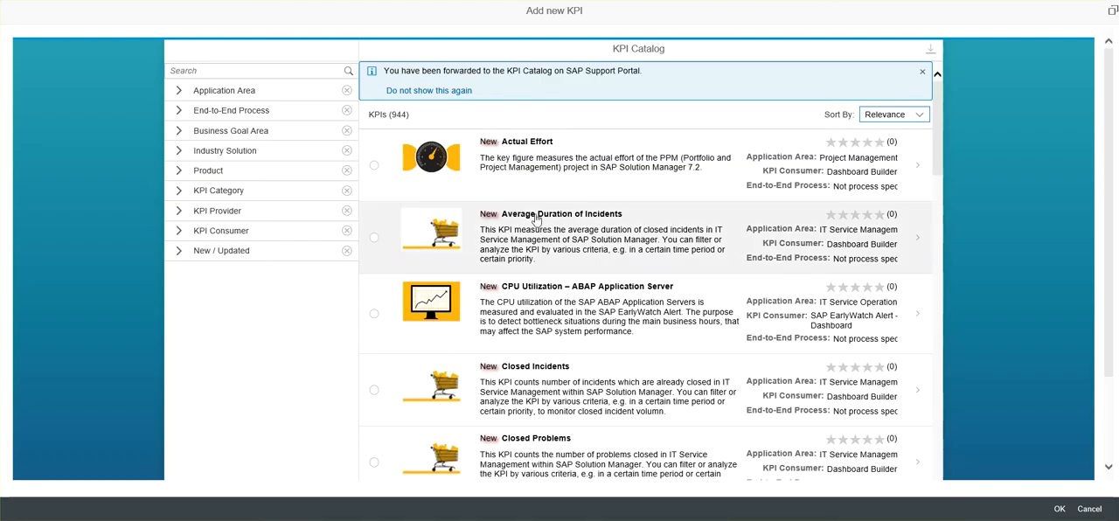
pyautogui.click(921, 70)
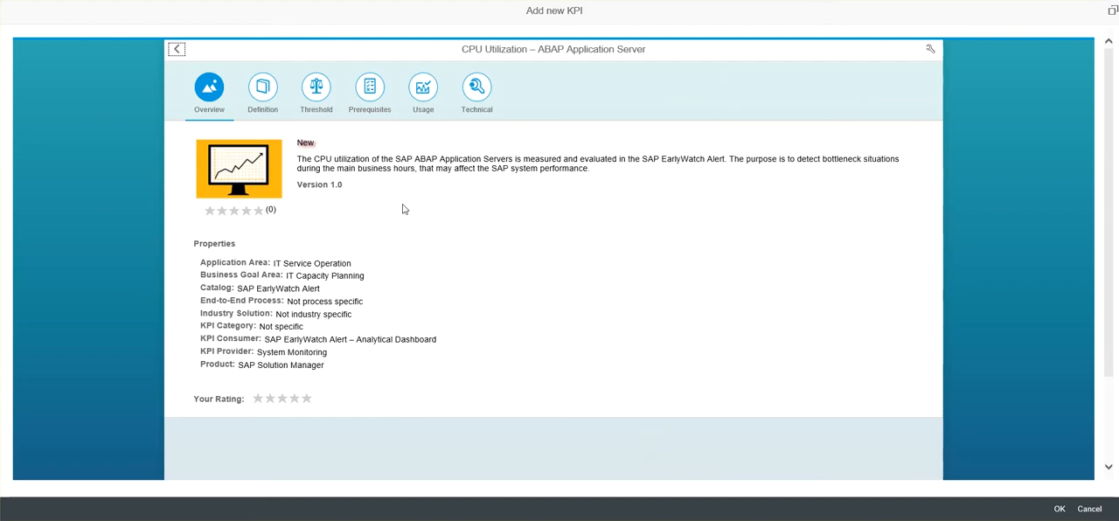
pyautogui.click(263, 88)
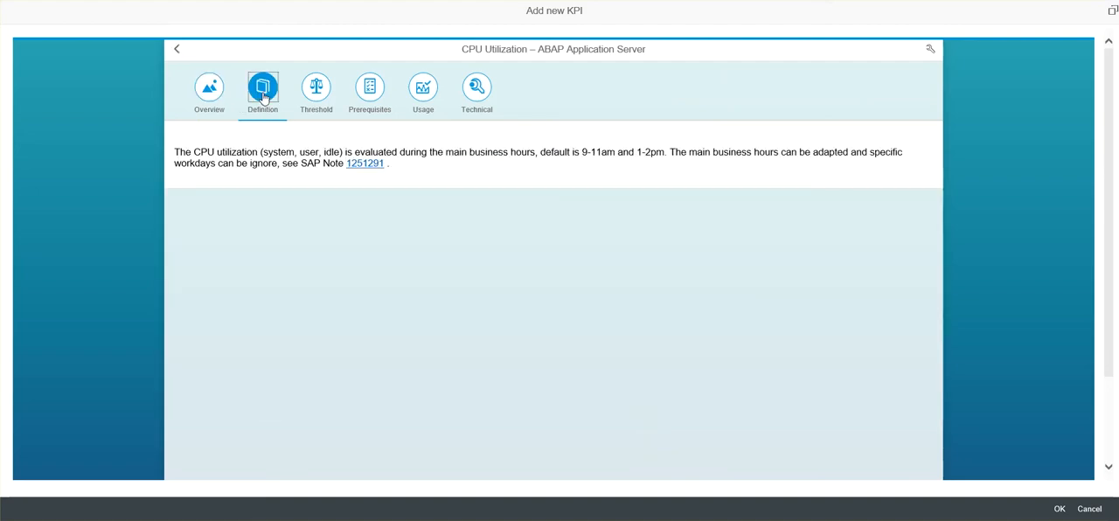
pyautogui.click(314, 88)
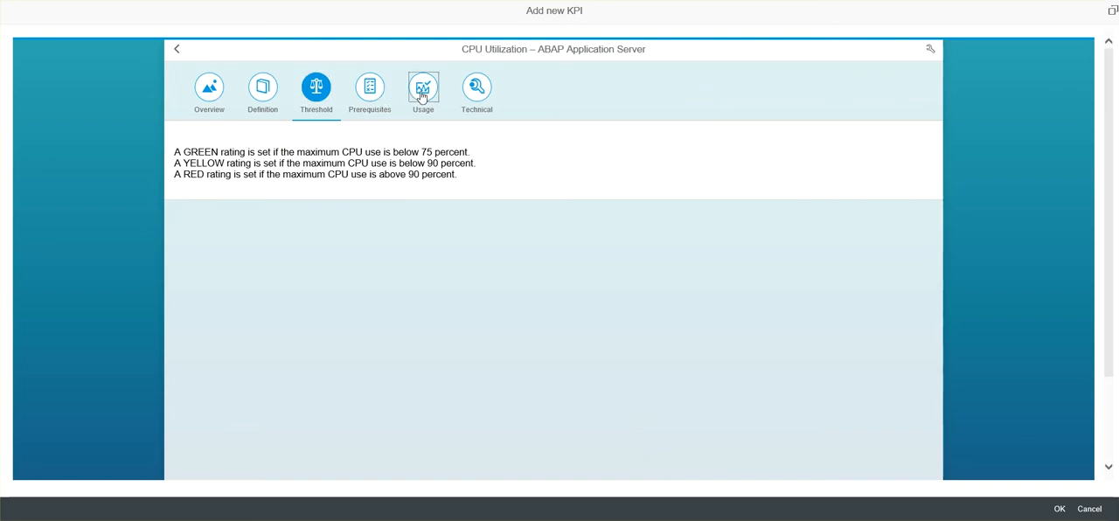
pyautogui.click(369, 88)
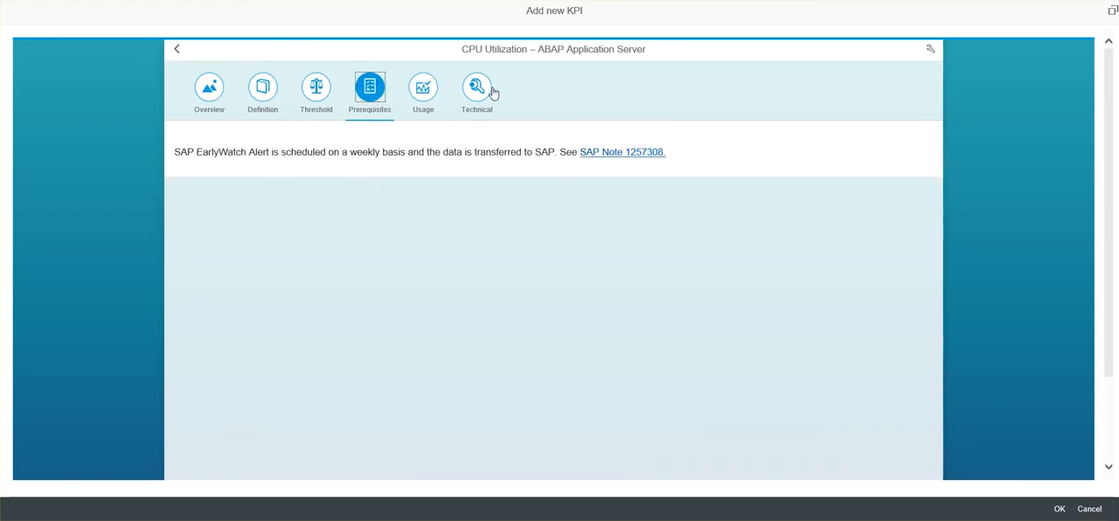
pyautogui.click(475, 87)
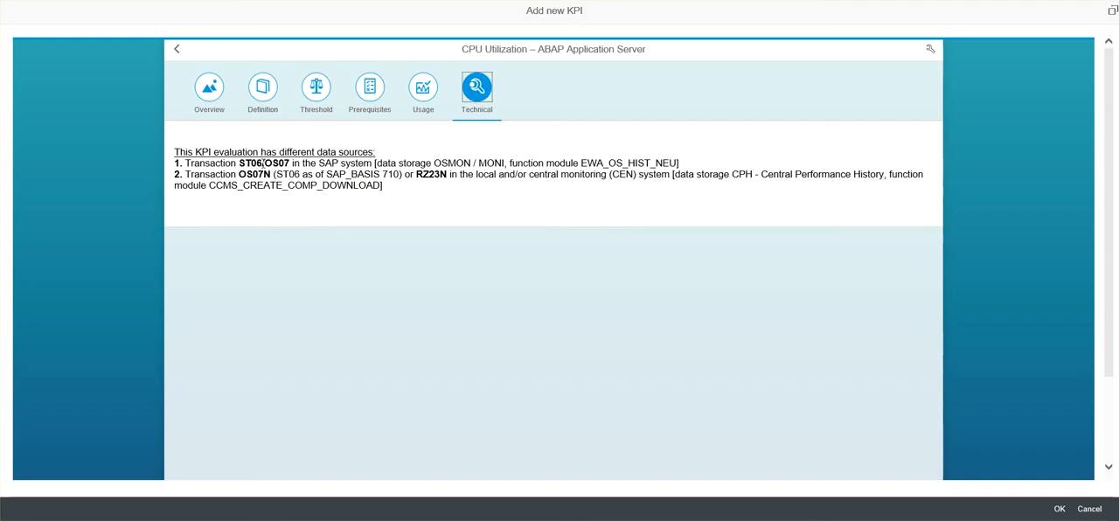
pyautogui.moveTo(266, 199)
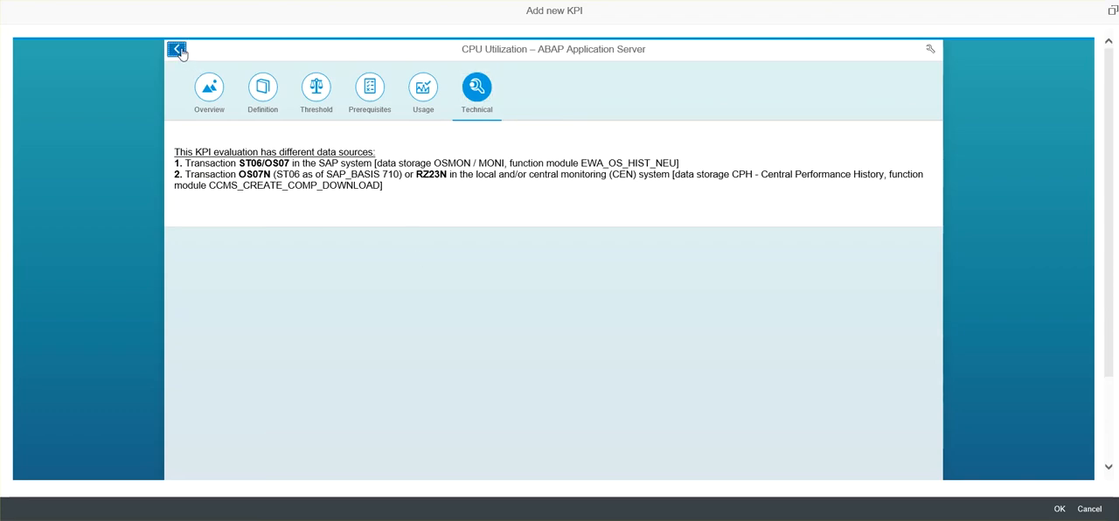
pyautogui.click(176, 49)
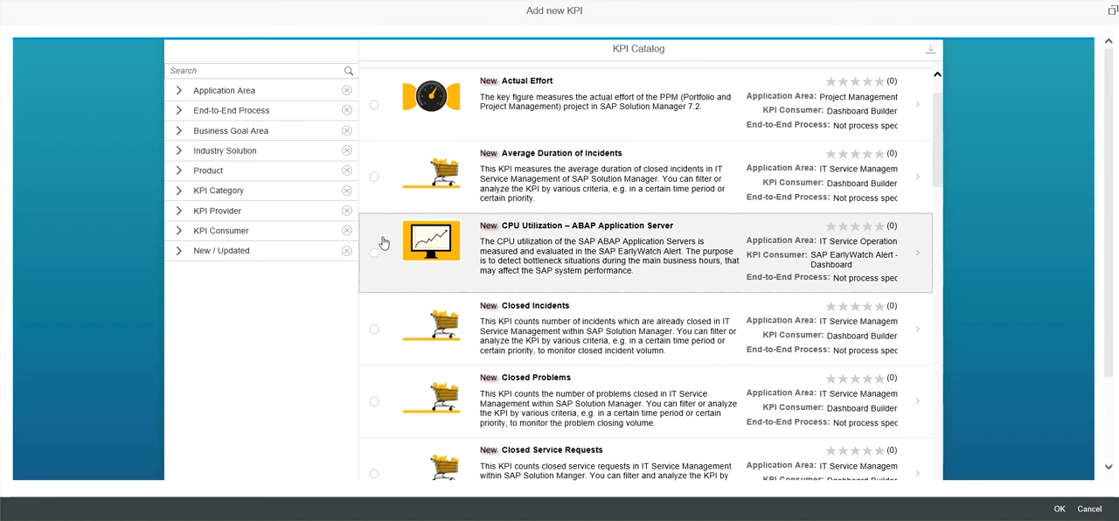
# Choose the CPU Utilization – ABAP Application Server KPI and confirm it for the new tile
pyautogui.click(374, 253)
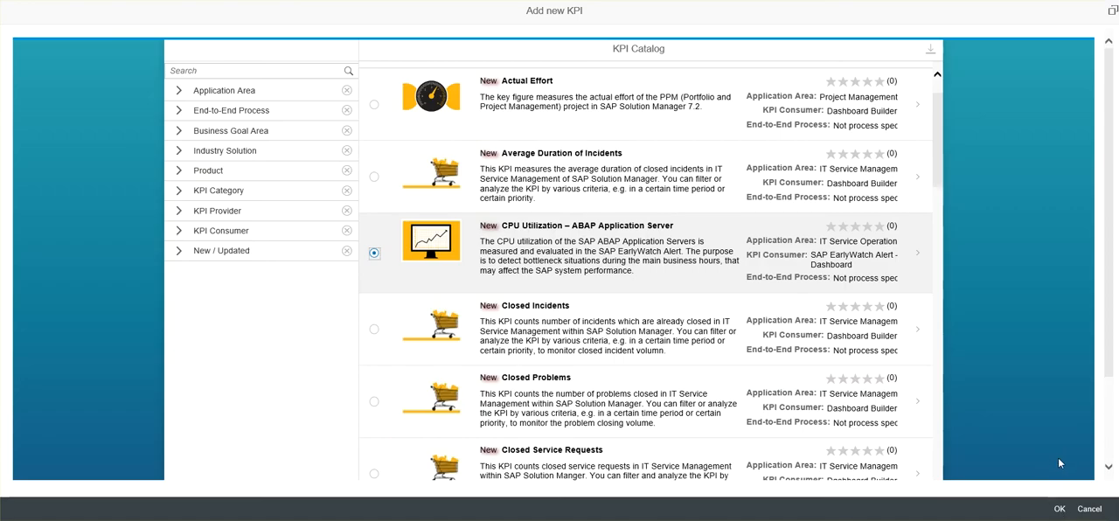
pyautogui.click(374, 254)
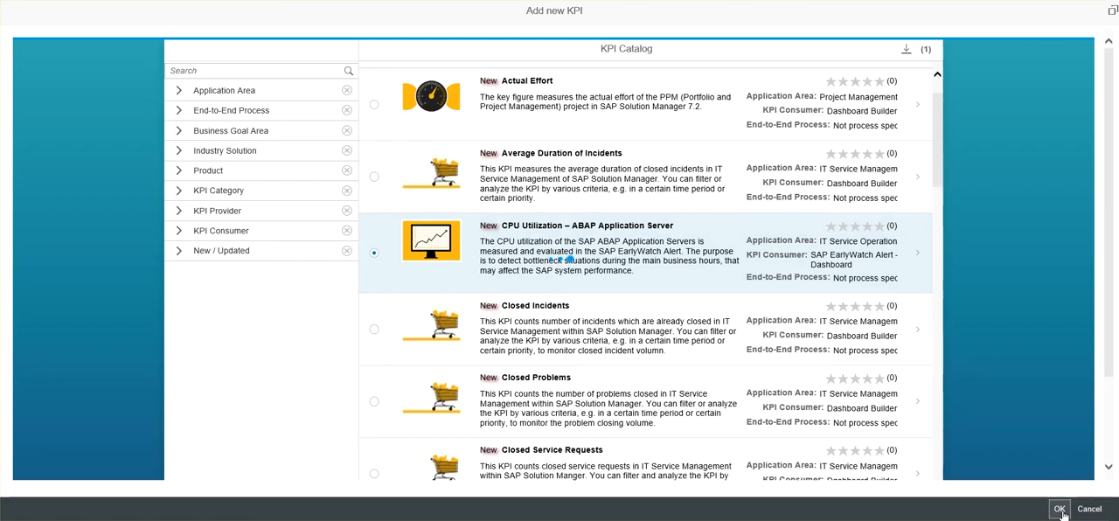
pyautogui.moveTo(692, 293)
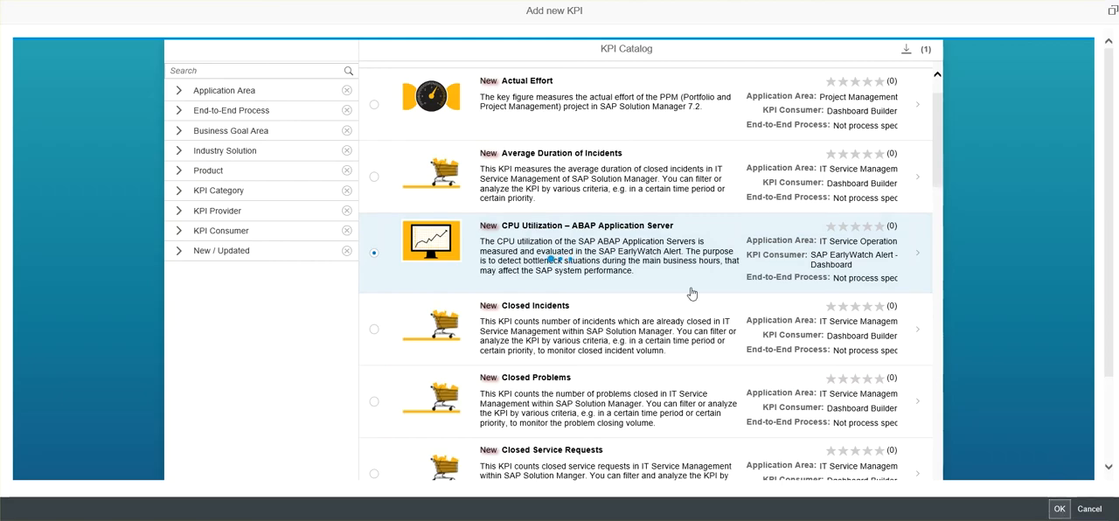
pyautogui.click(1059, 509)
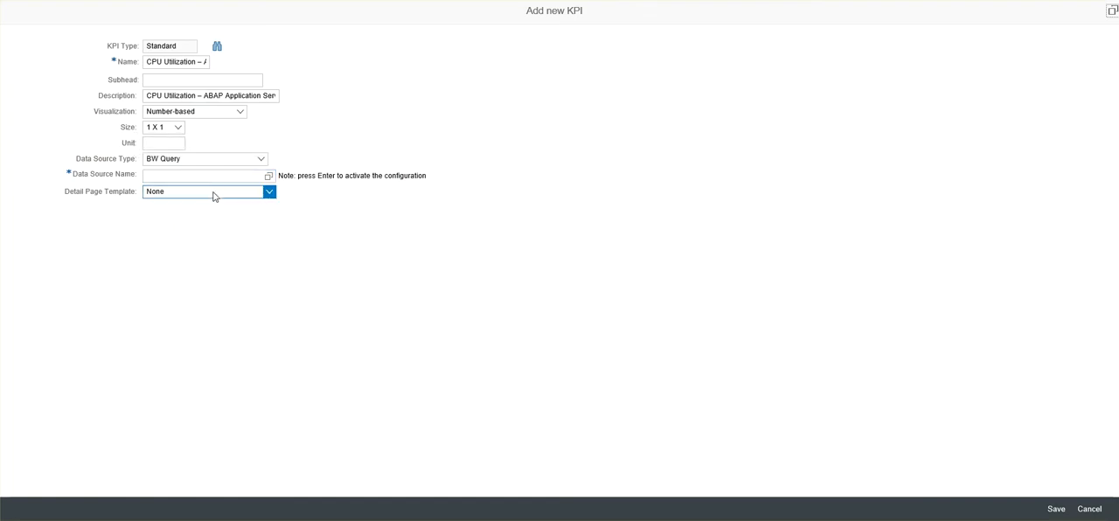
# Save the new KPI form and return to the System Availability Overview dashboard
pyautogui.click(178, 126)
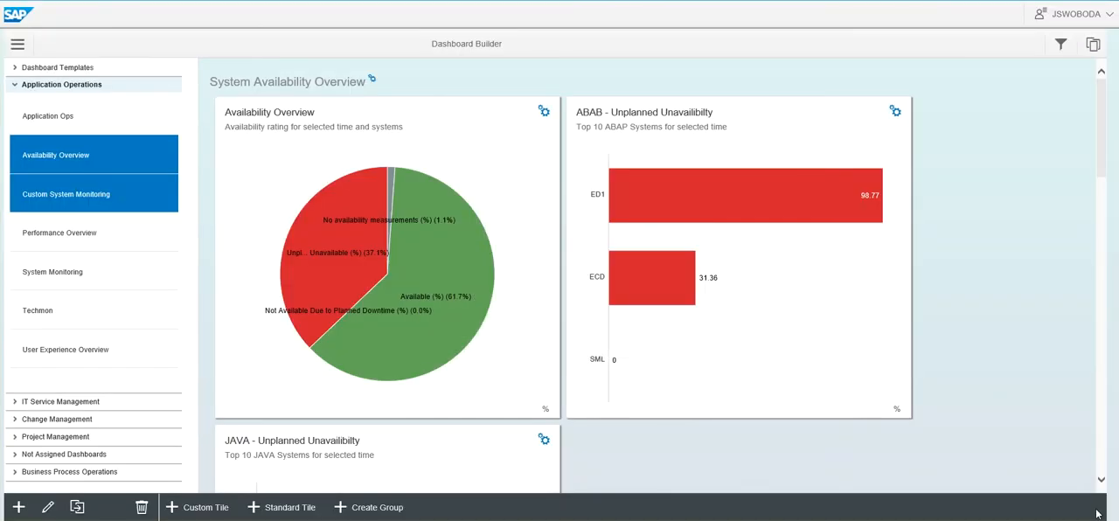
pyautogui.moveTo(461, 395)
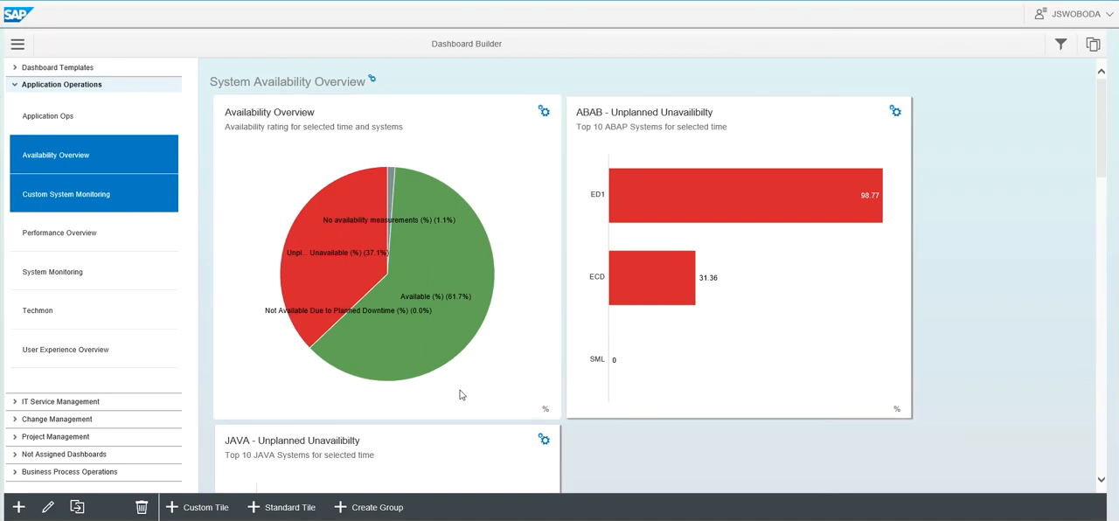
pyautogui.moveTo(440, 428)
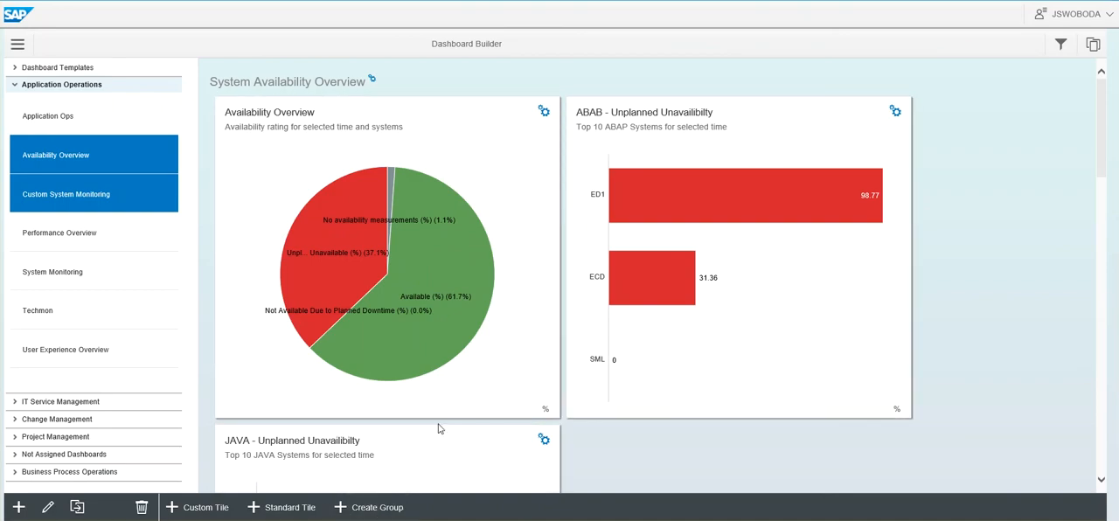